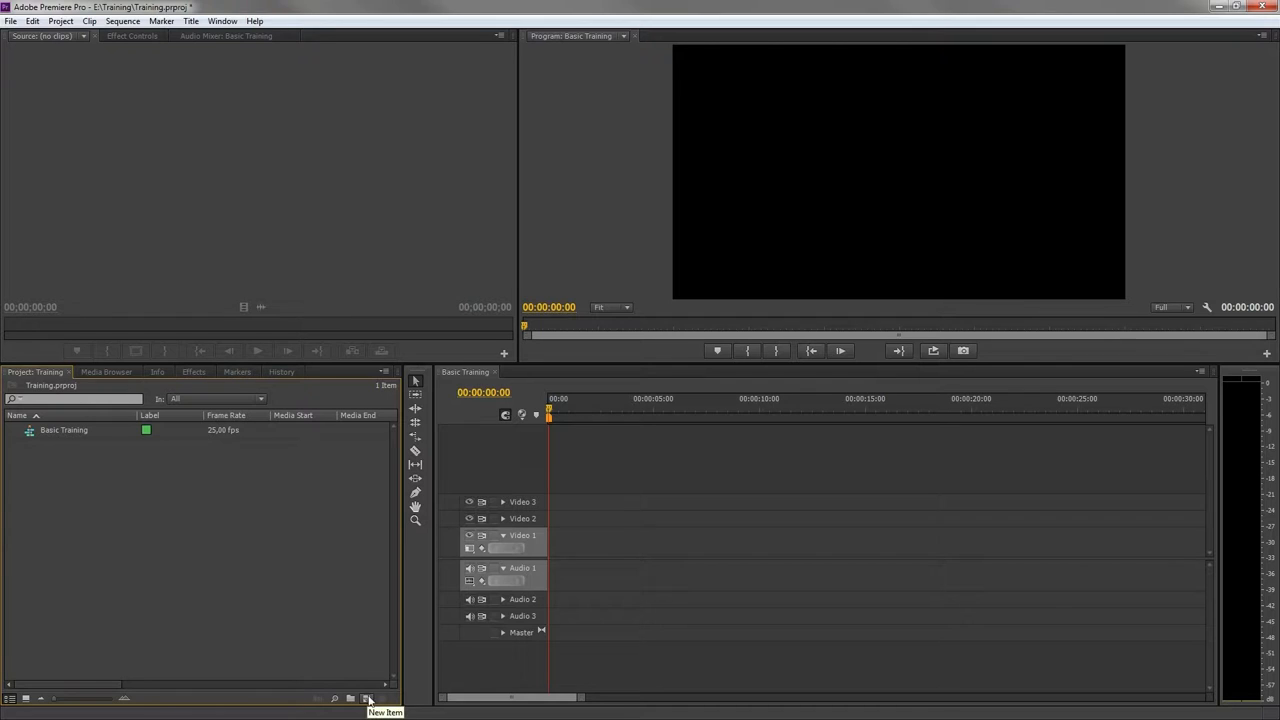
# Step: Create a new 1920×1080 title named 'Adobe' from the New Item menu
pyautogui.click(358, 698)
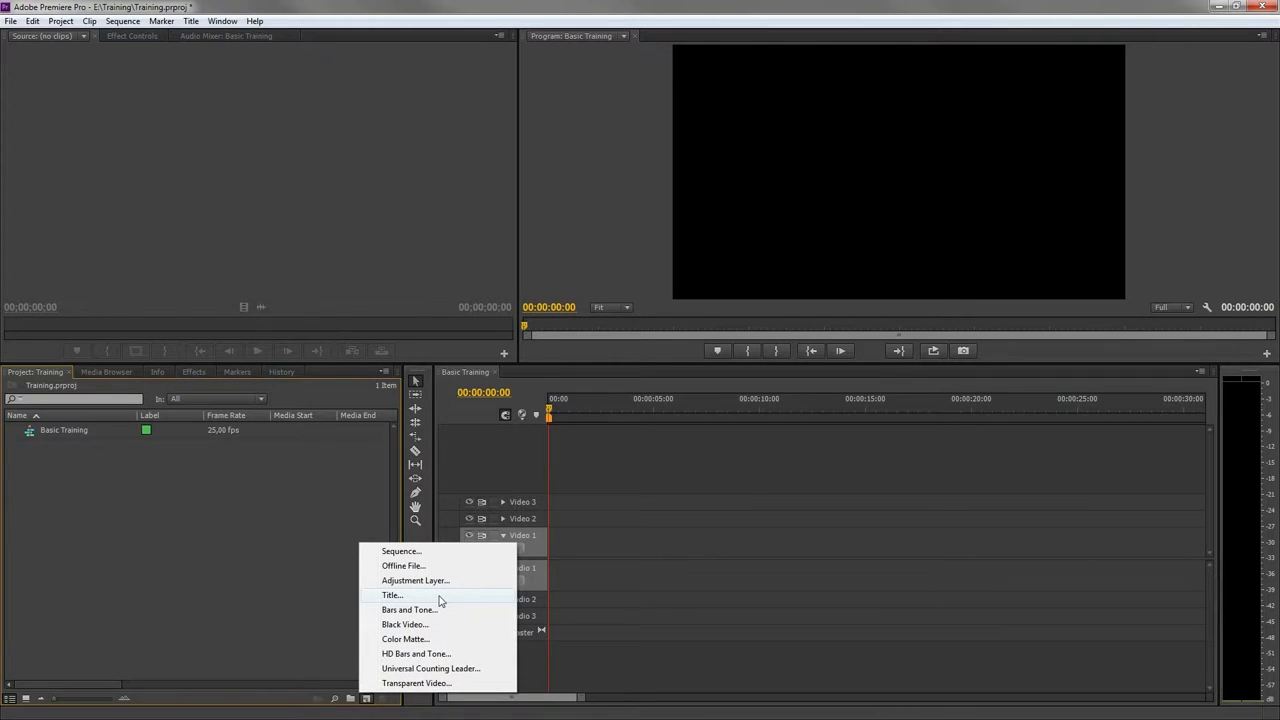
pyautogui.click(580, 540)
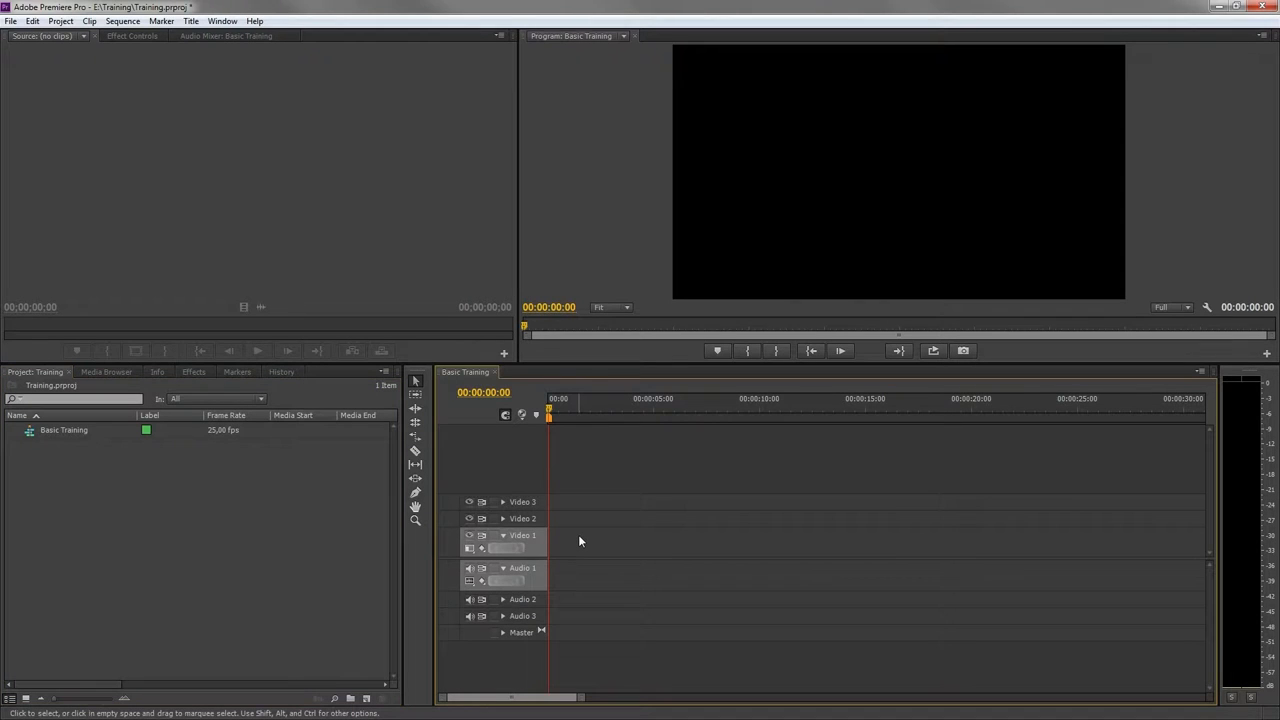
pyautogui.press('ctrl+t')
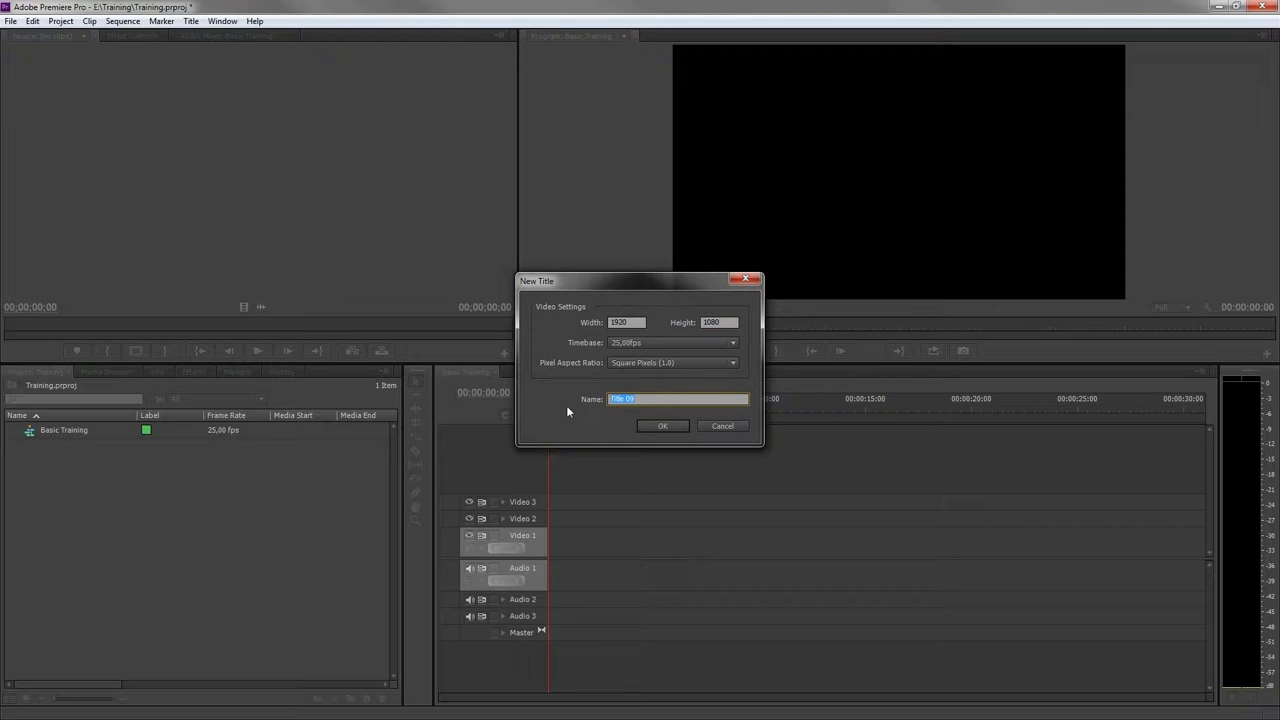
pyautogui.write('Adobe')
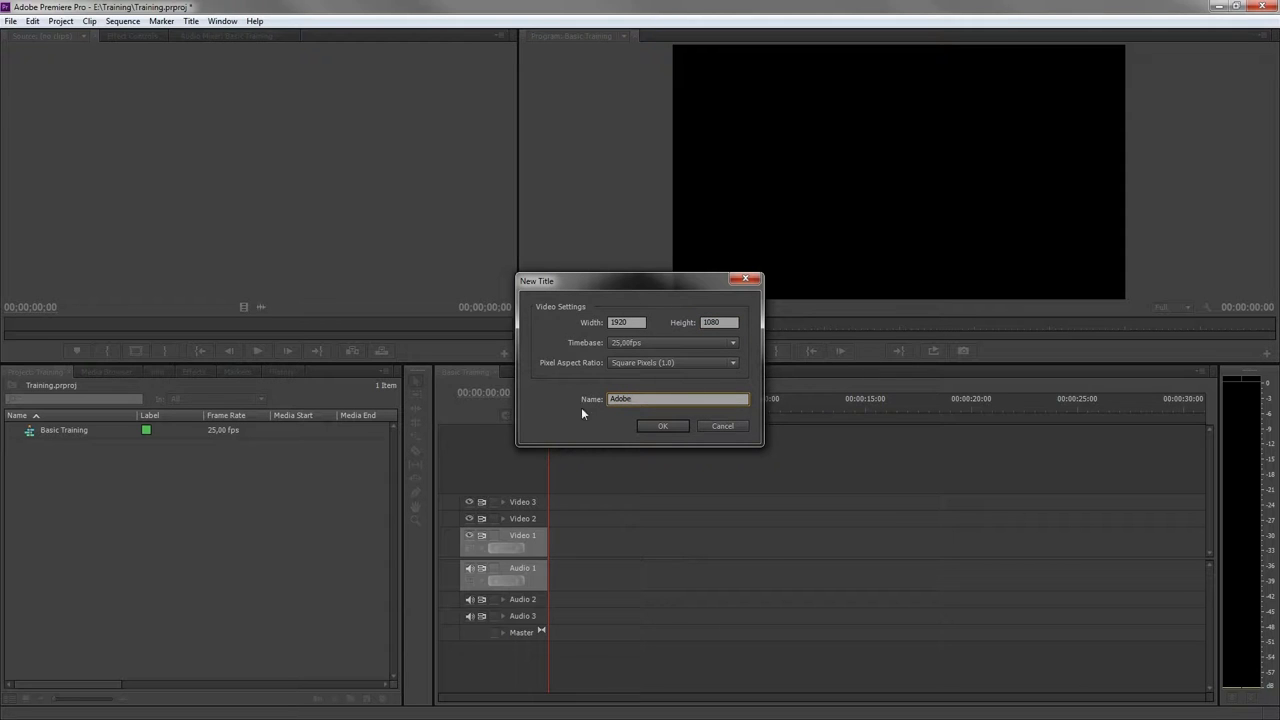
pyautogui.click(663, 426)
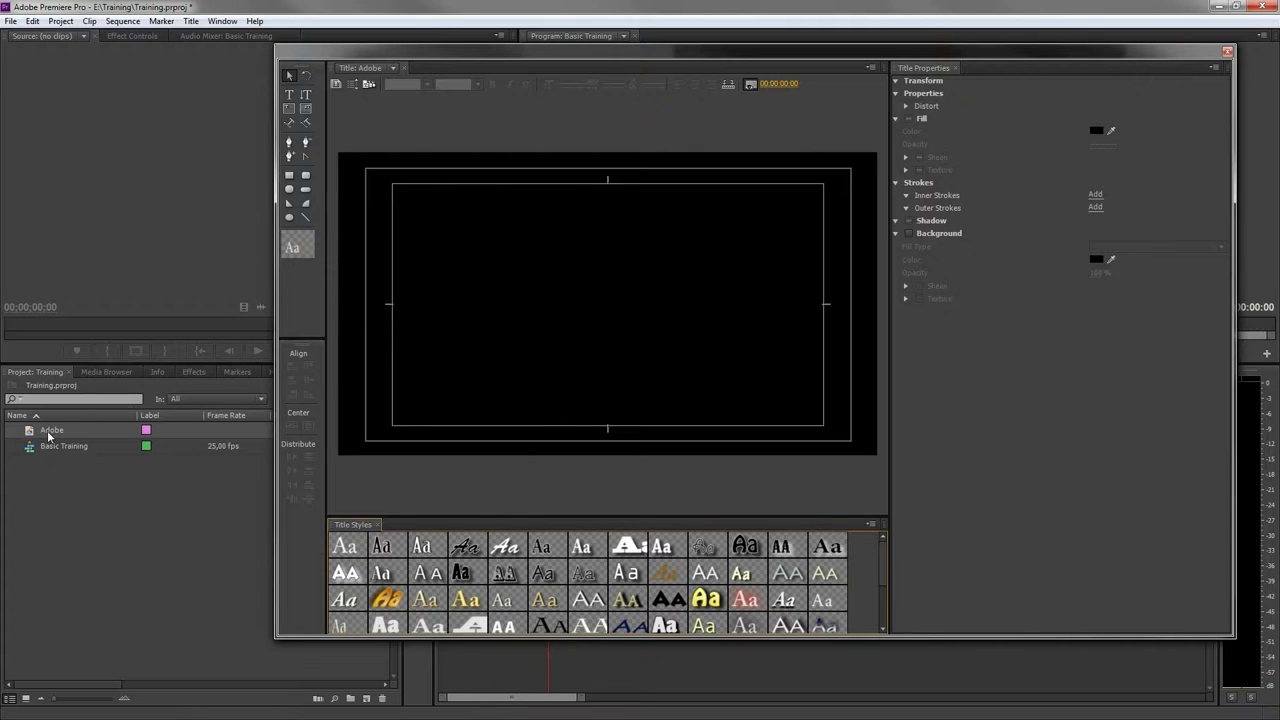
pyautogui.moveTo(50, 435)
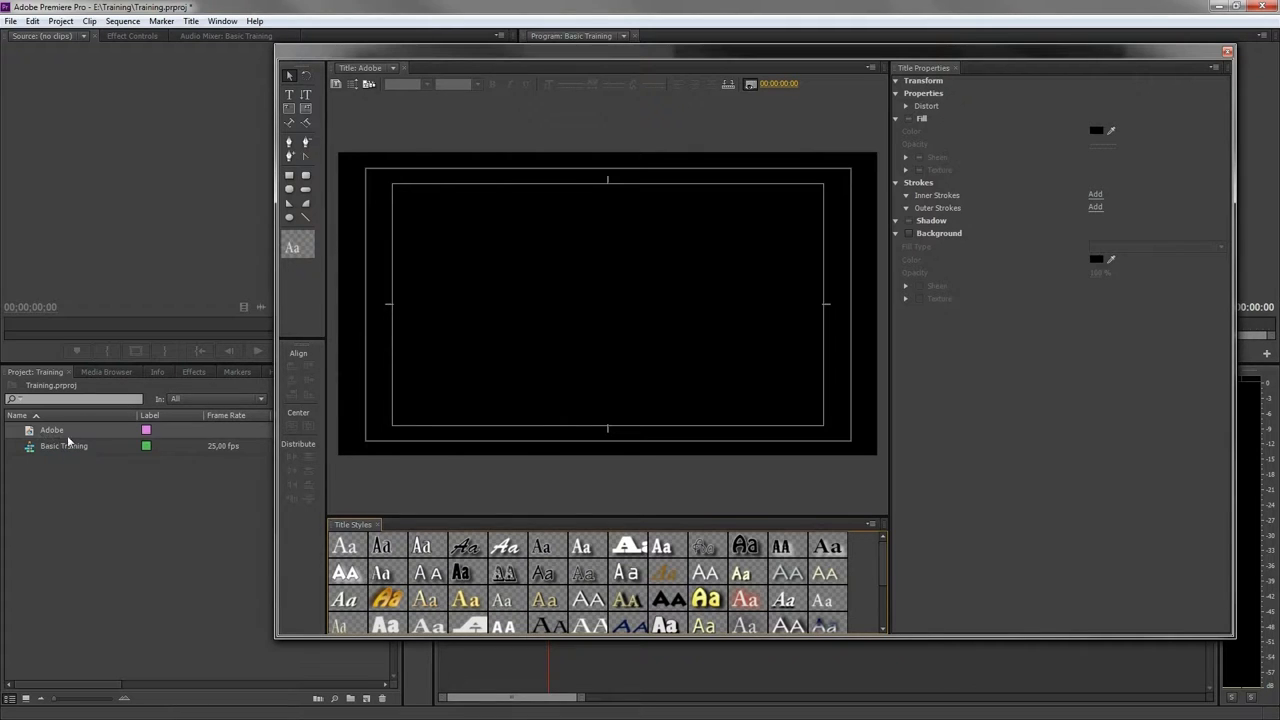
pyautogui.moveTo(67, 435)
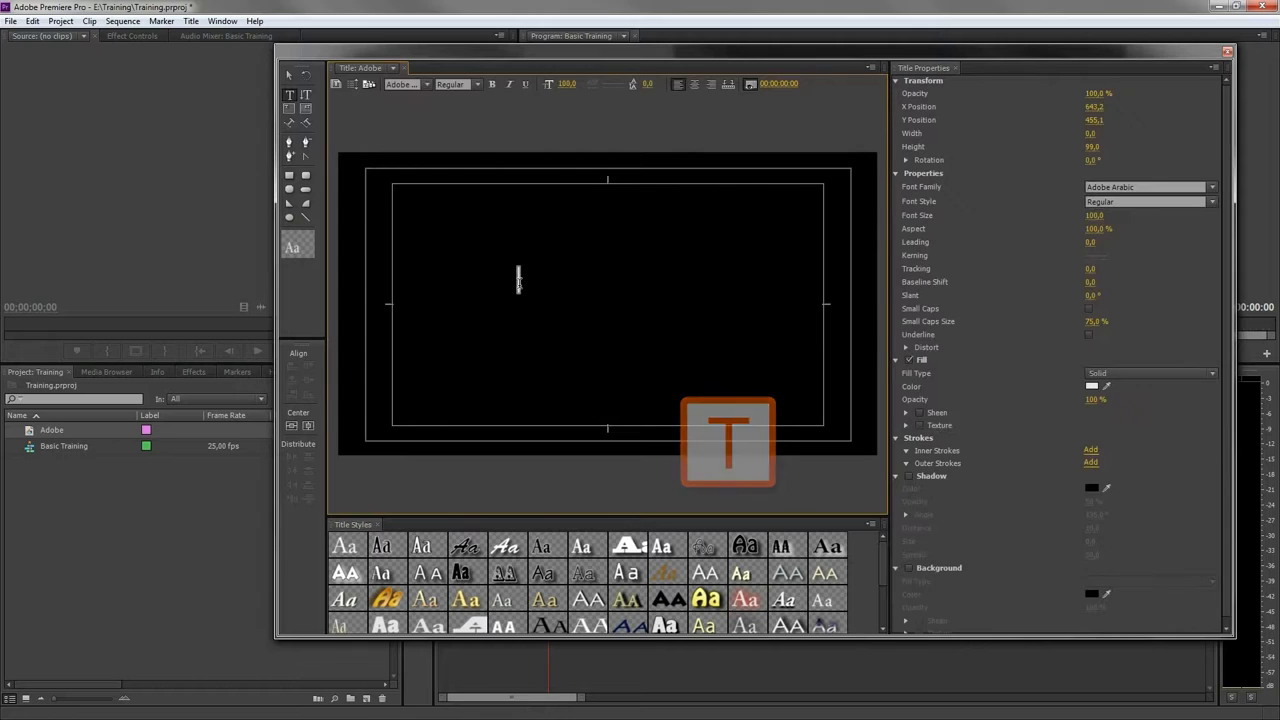
# Step: Type 'Adobe' on the title canvas and drag it toward the top centre
pyautogui.write('Adobe')
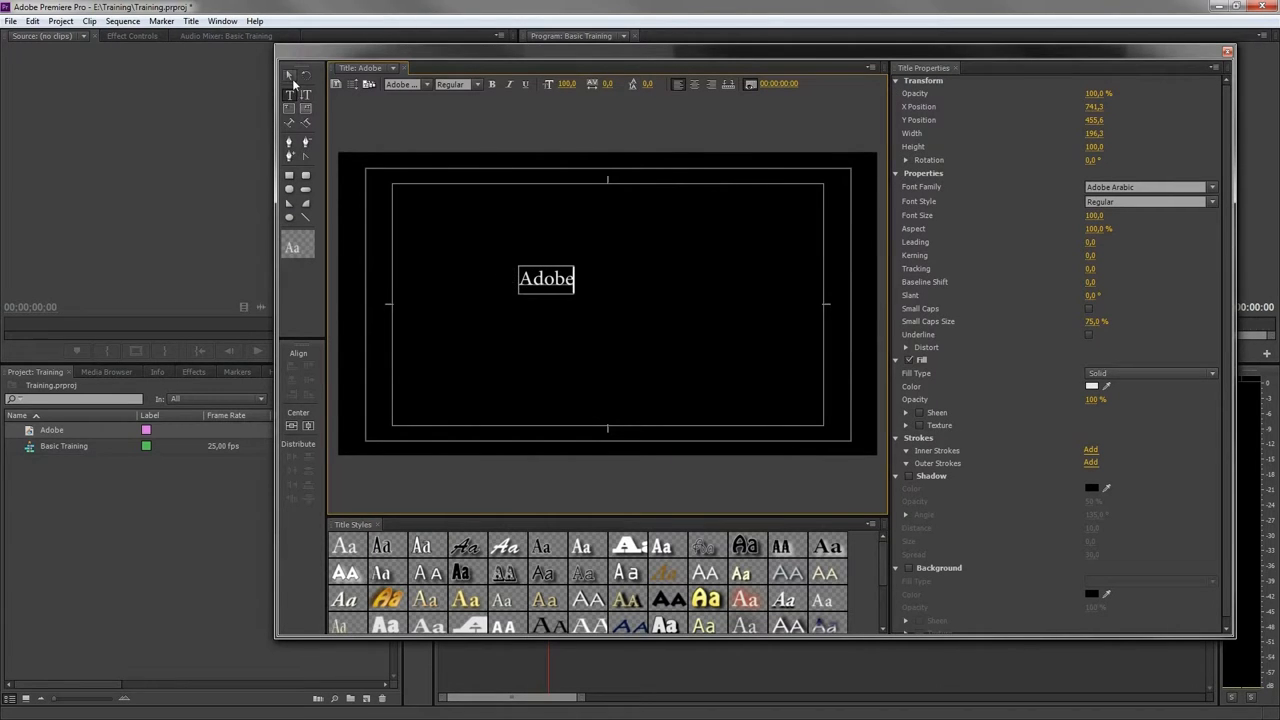
pyautogui.moveTo(546, 279); pyautogui.dragTo(608, 232)
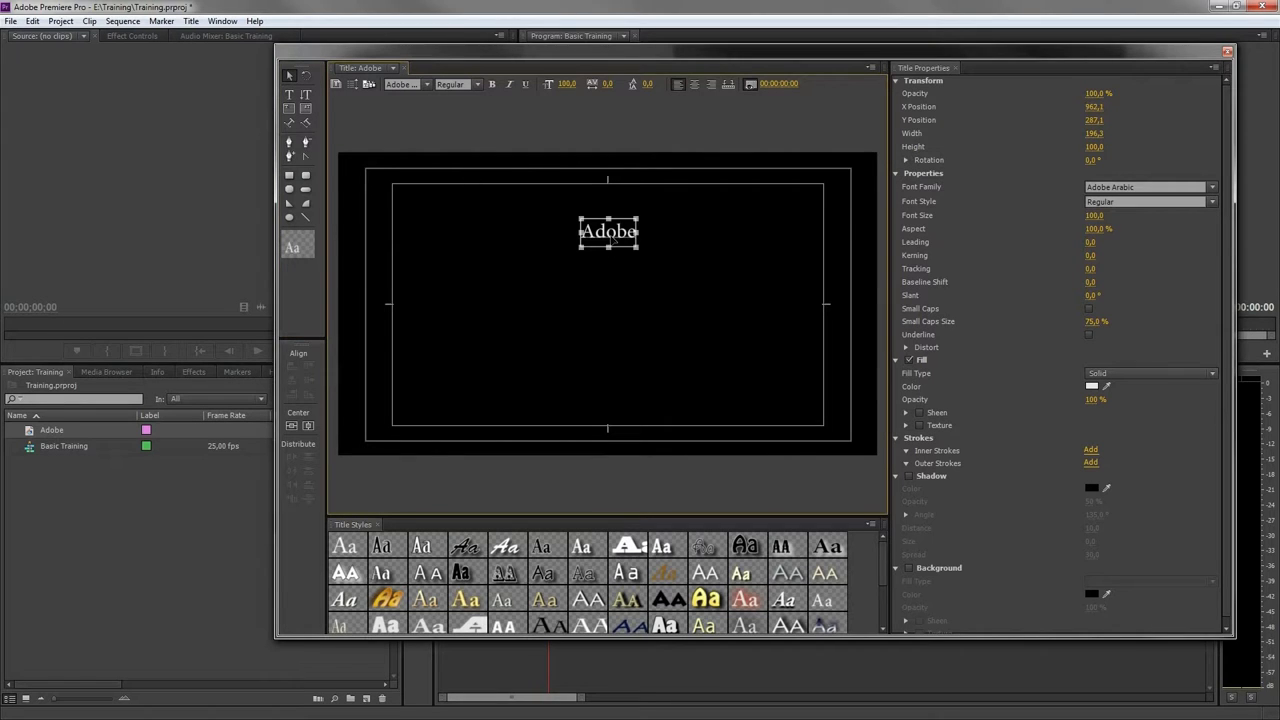
pyautogui.moveTo(608, 232); pyautogui.dragTo(651, 269)
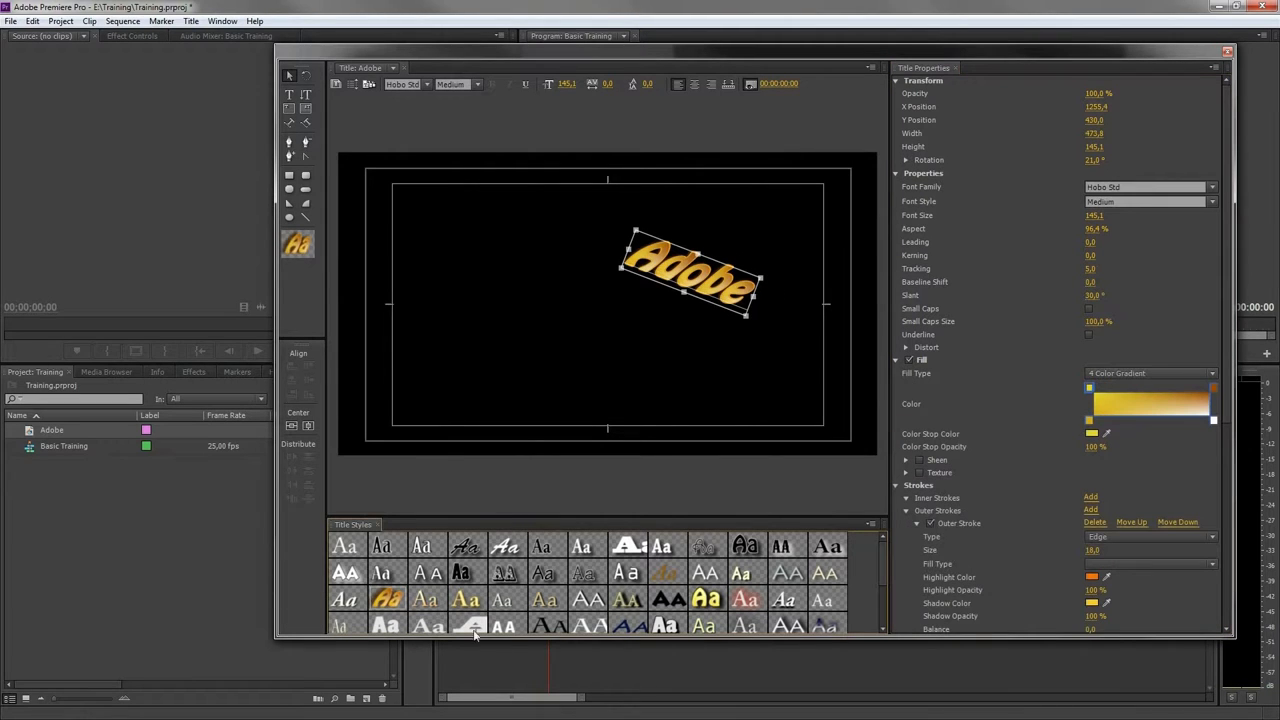
# Step: Apply the bright yellow title style and centre the text vertically and horizontally
pyautogui.click(706, 599)
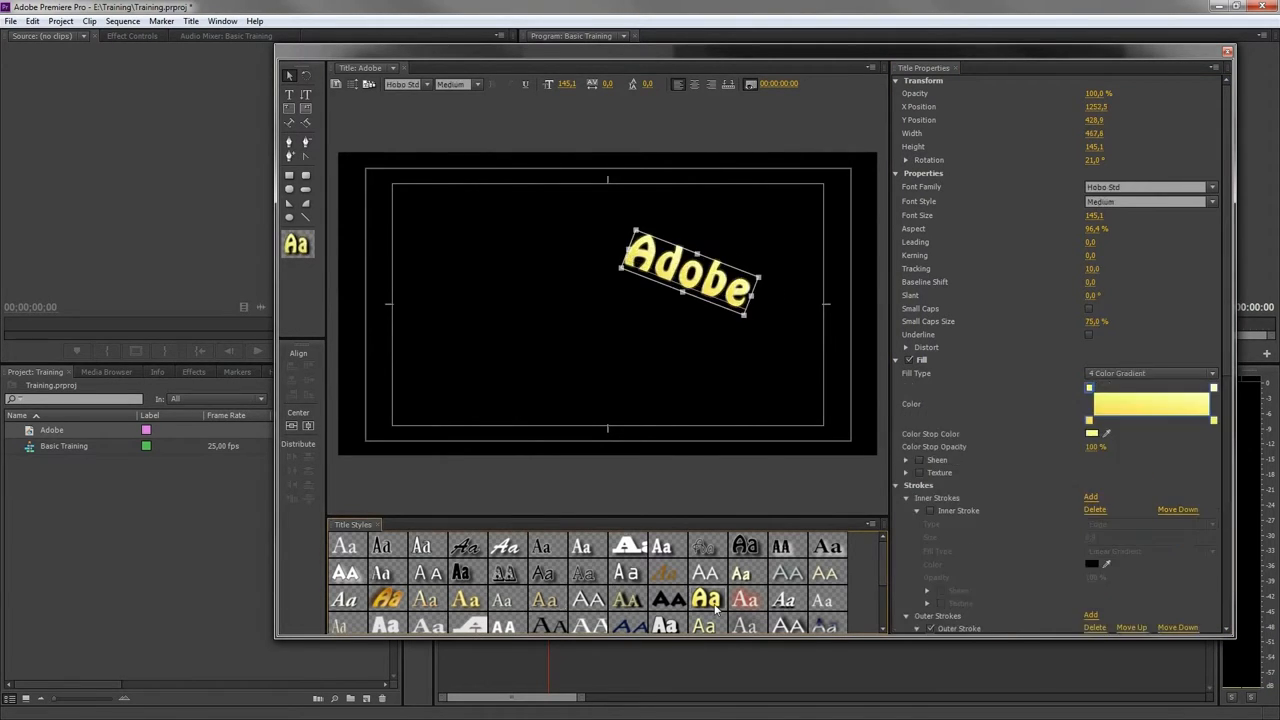
pyautogui.moveTo(344, 547)
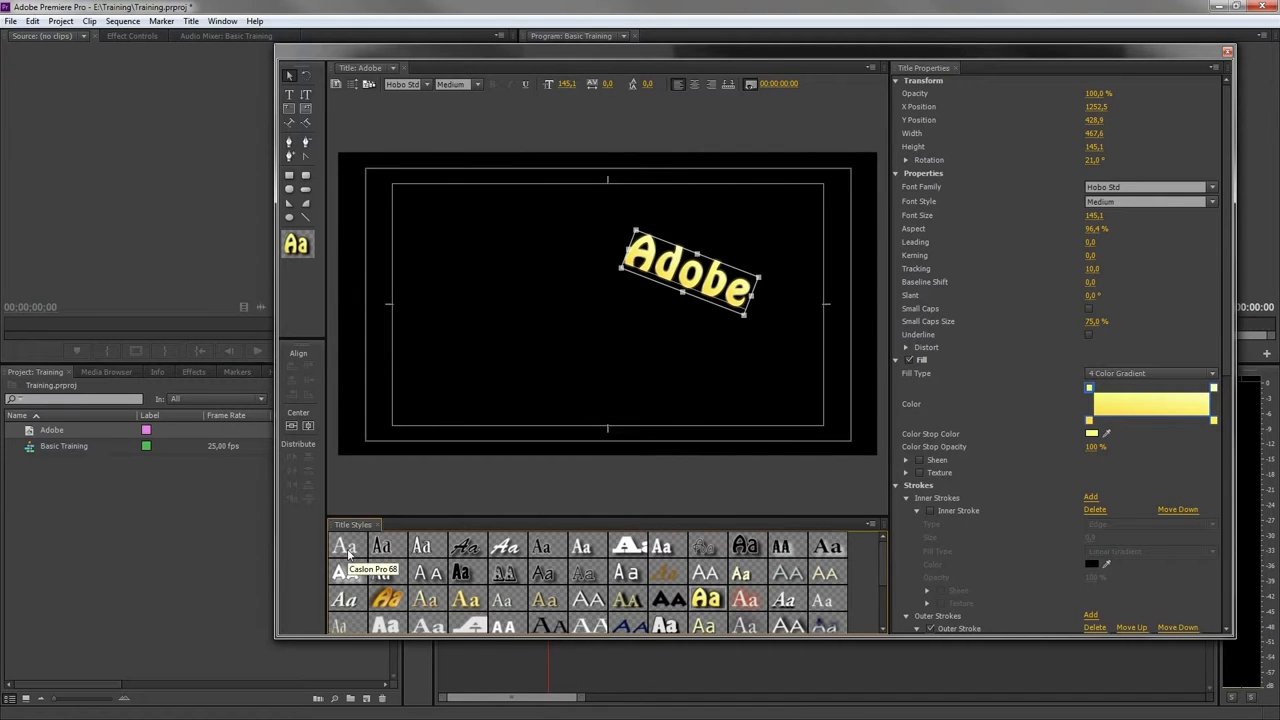
pyautogui.moveTo(376, 458)
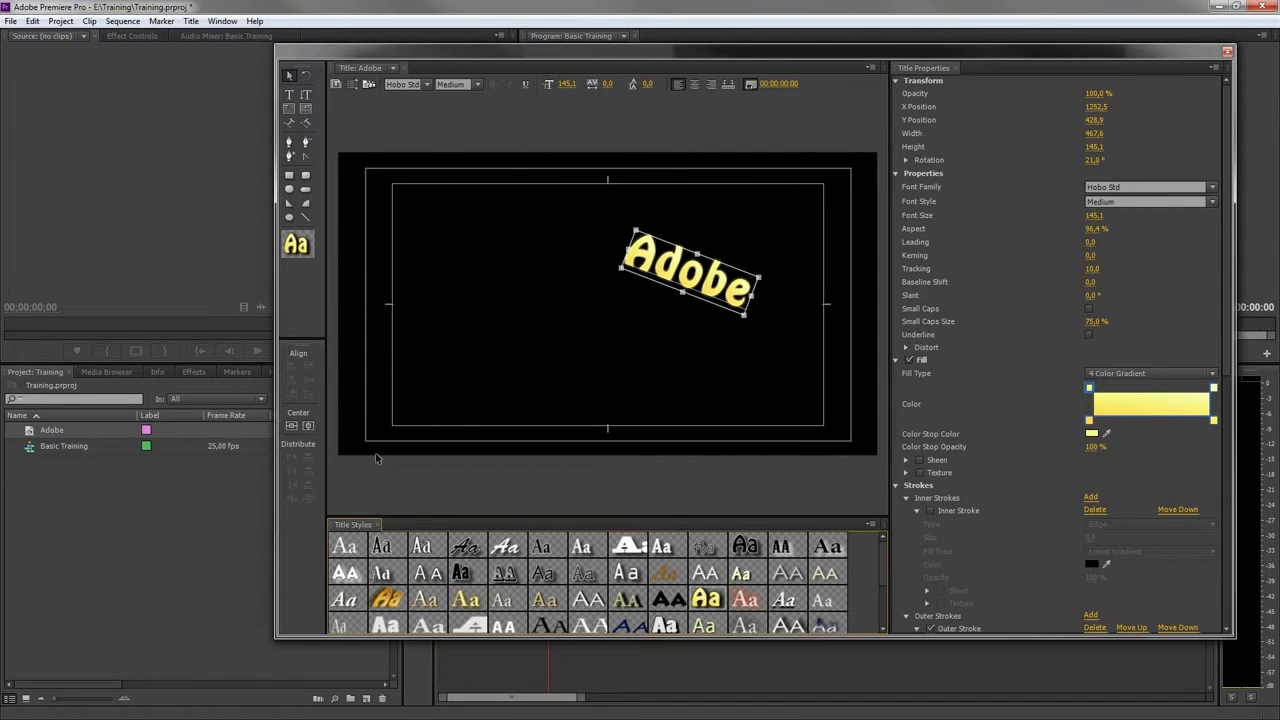
pyautogui.moveTo(293, 426)
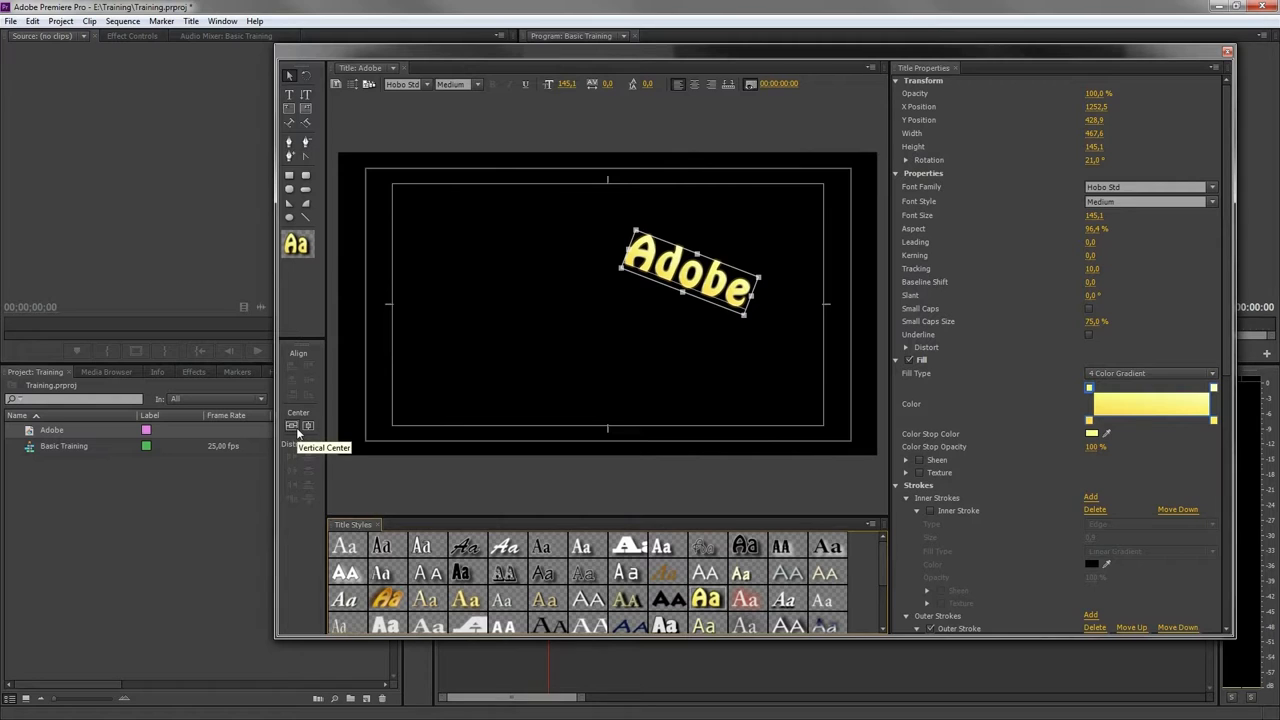
pyautogui.click(290, 426)
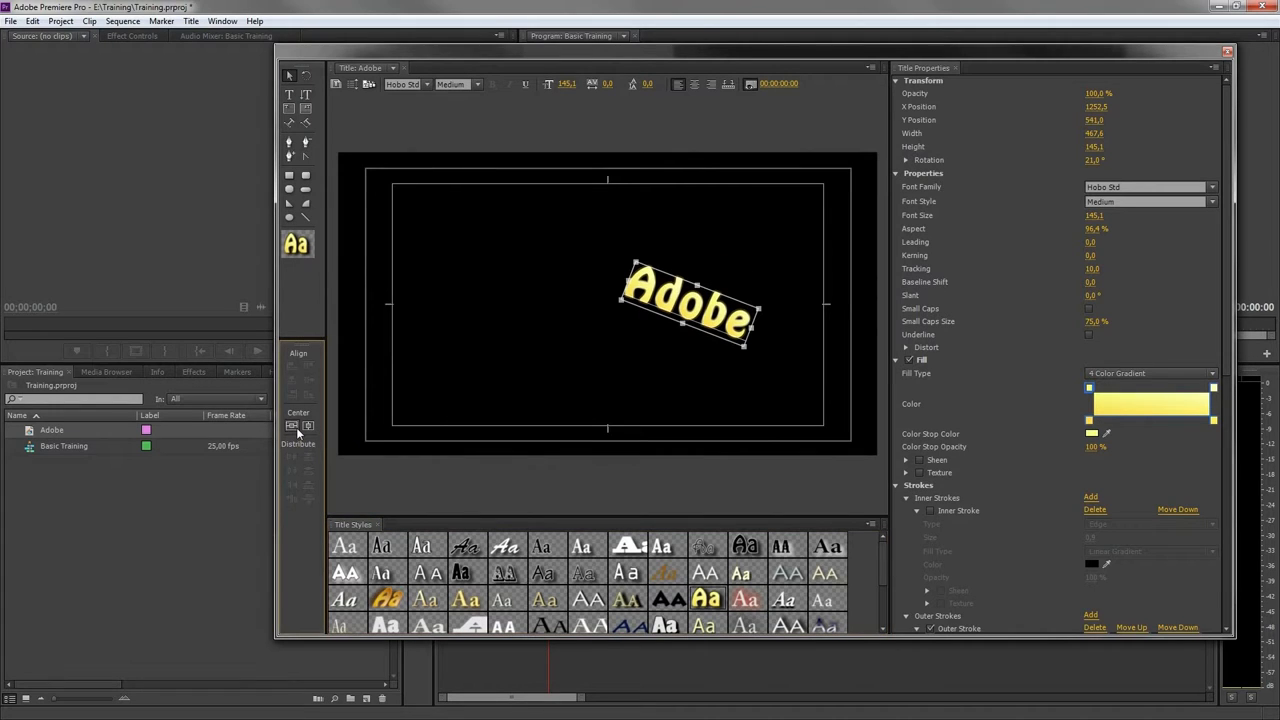
pyautogui.click(308, 426)
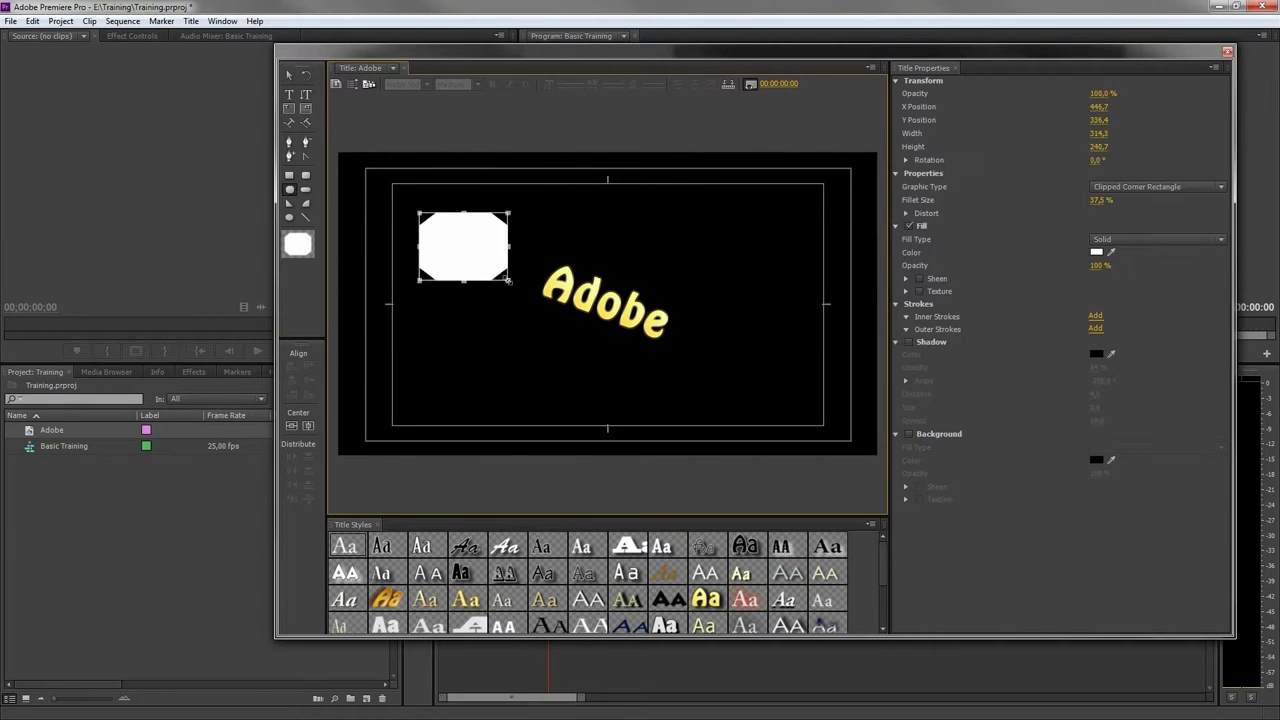
pyautogui.moveTo(290, 142)
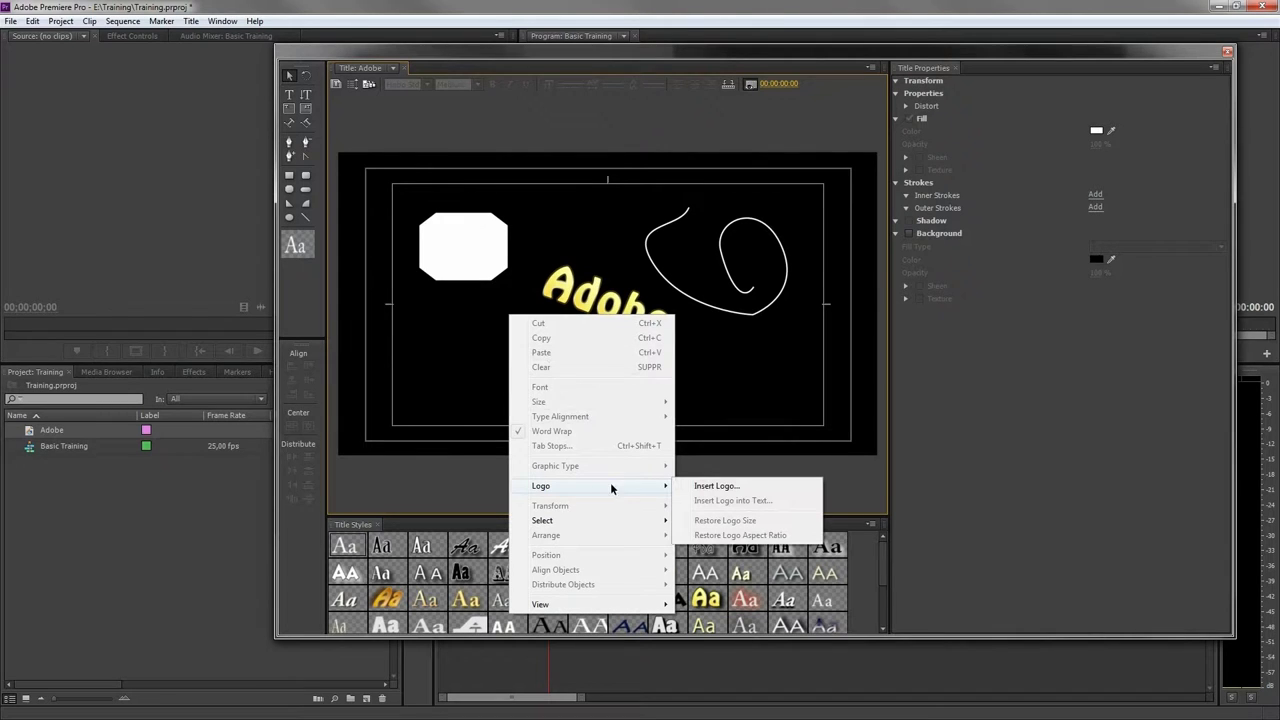
# Step: Insert Adobe Logo.jpg into the title as a logo image
pyautogui.click(716, 485)
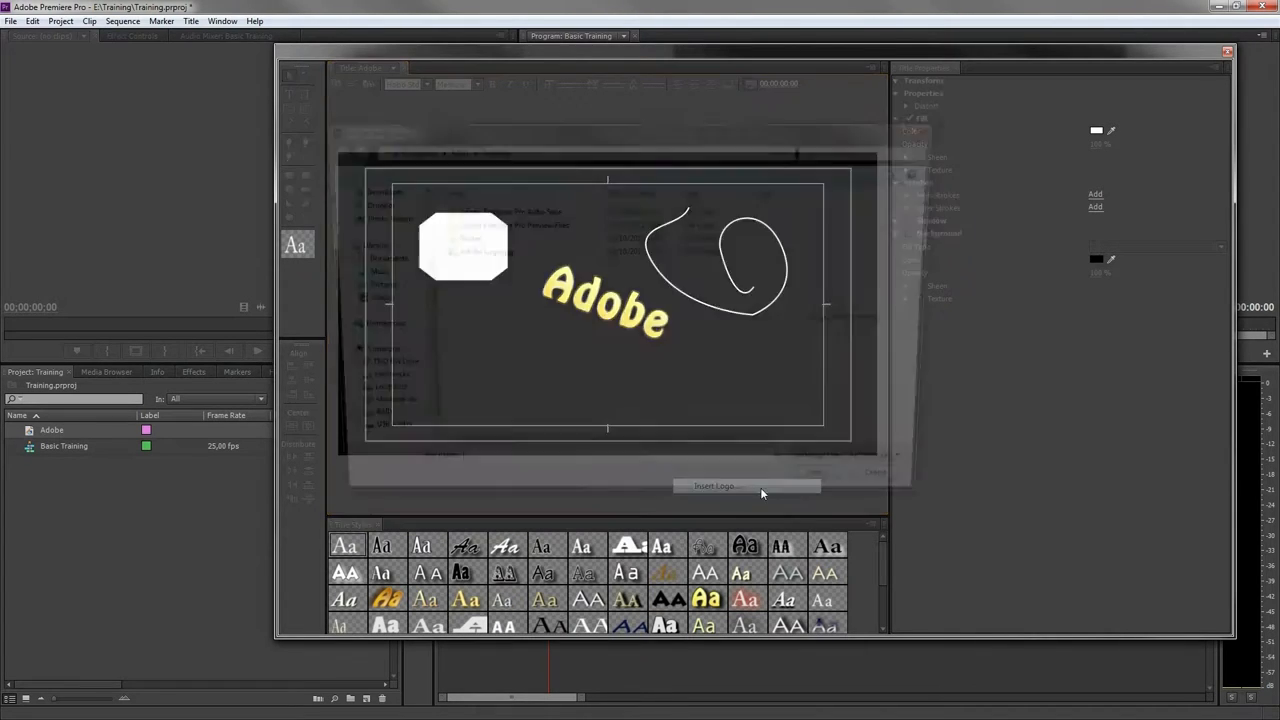
pyautogui.click(747, 486)
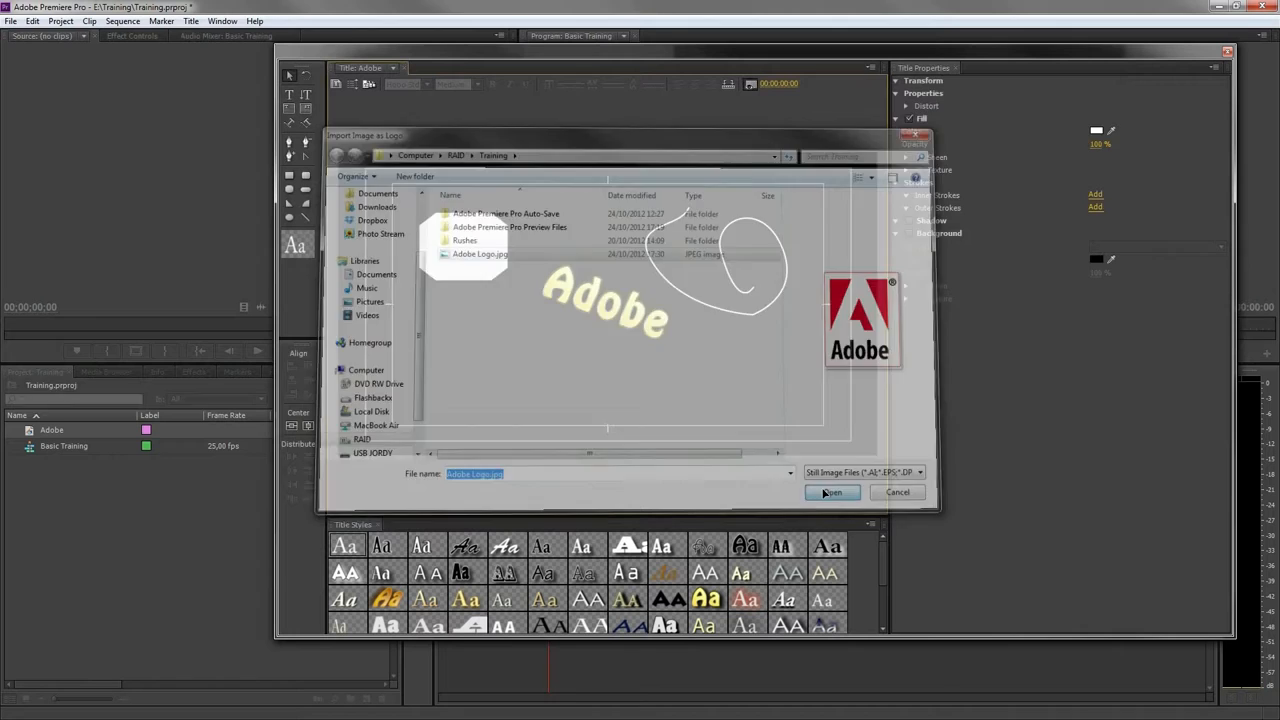
pyautogui.click(831, 492)
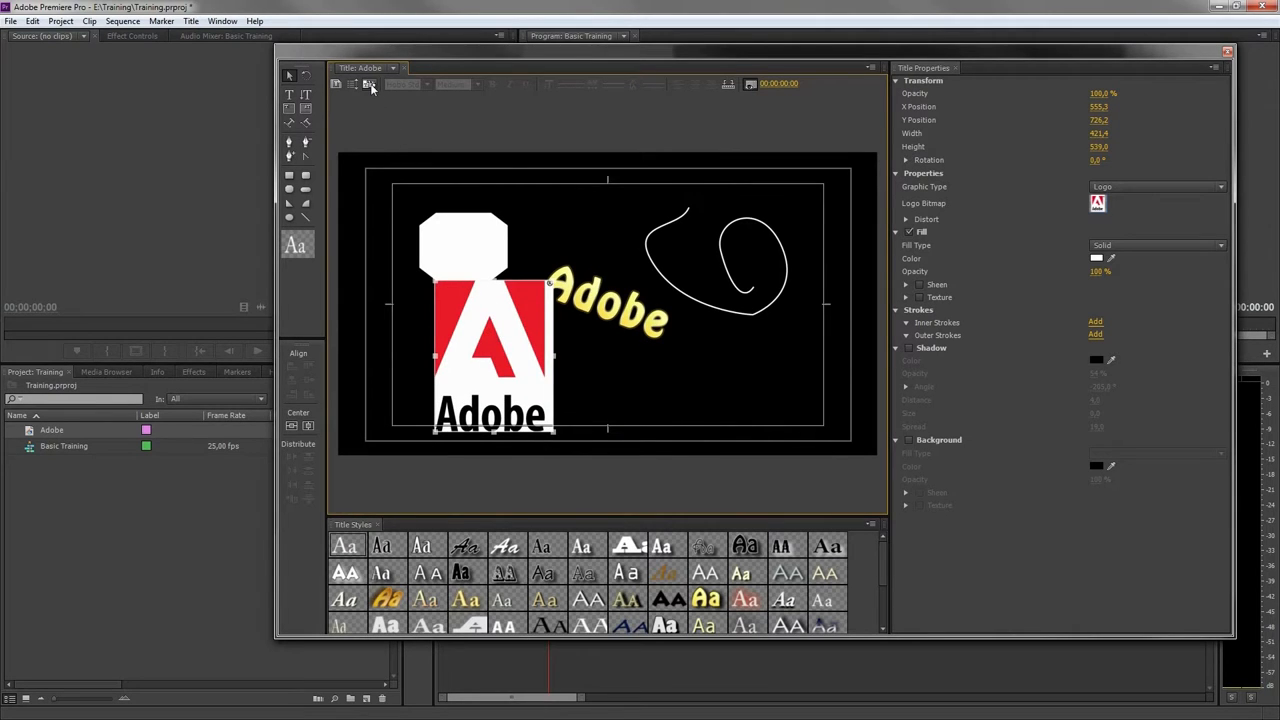
pyautogui.moveTo(371, 84)
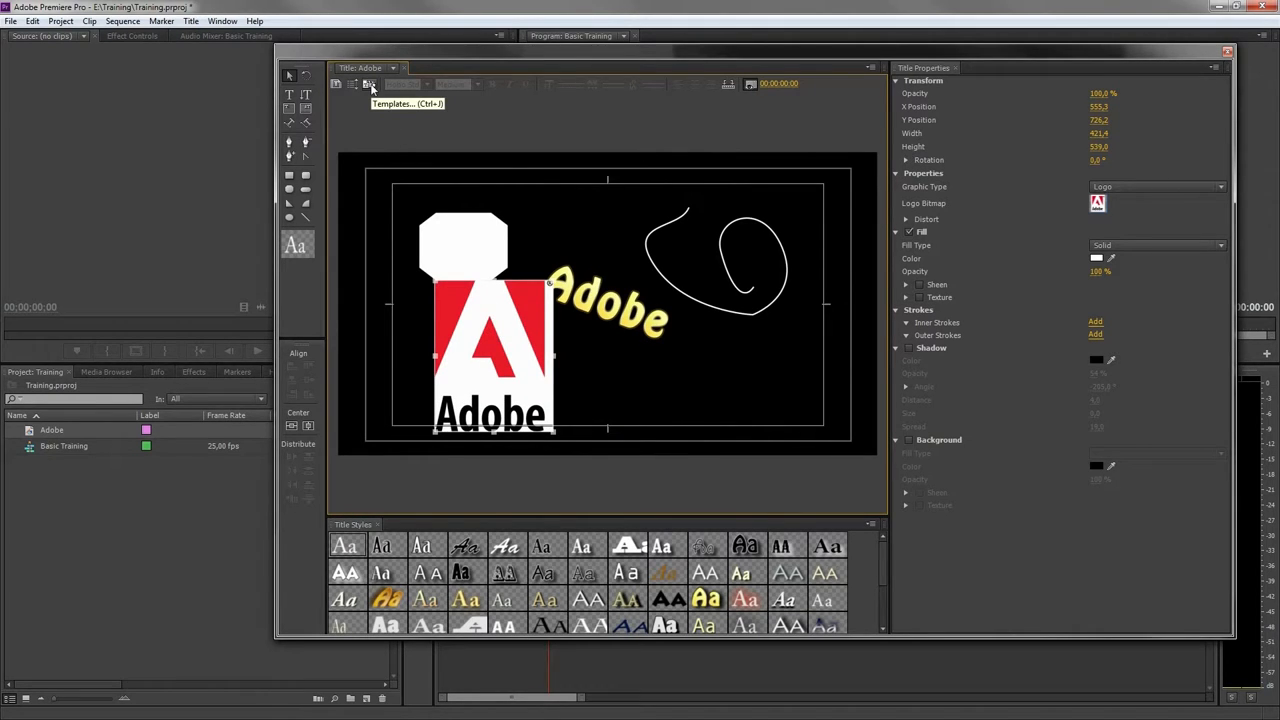
# Step: Preview the Abstract templates, then import the current Adobe title as a template
pyautogui.click(370, 84)
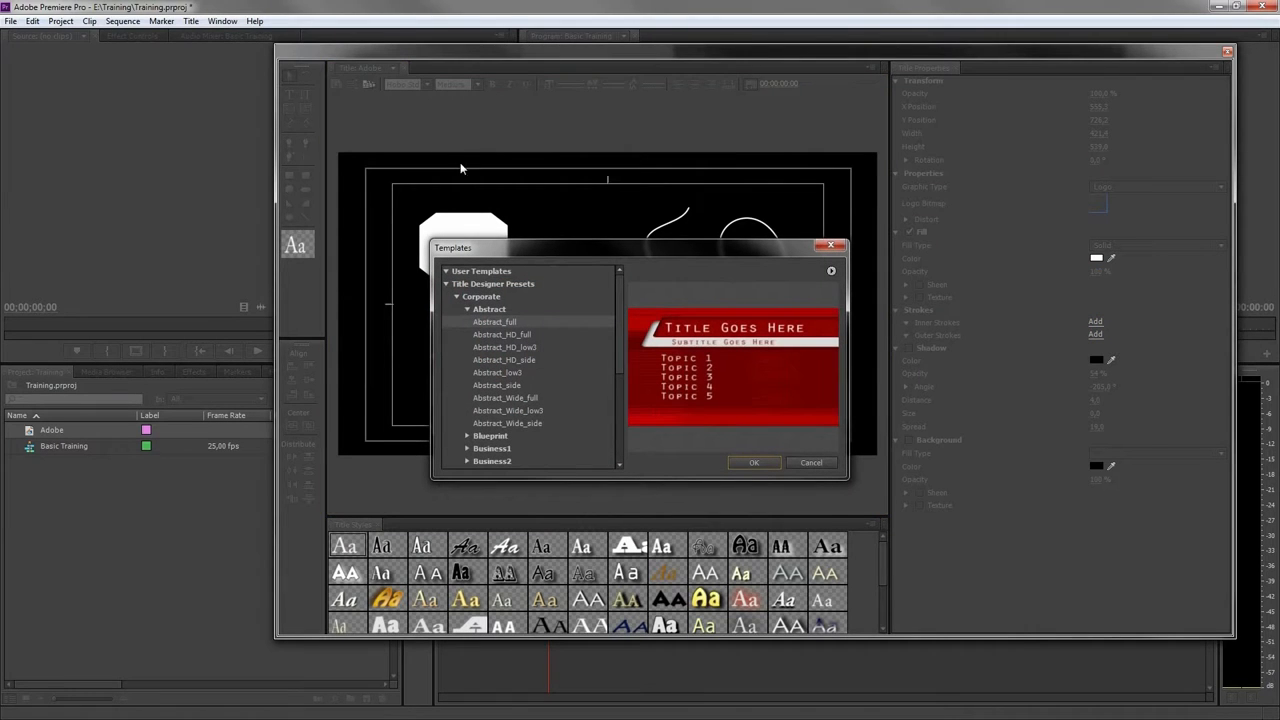
pyautogui.click(496, 385)
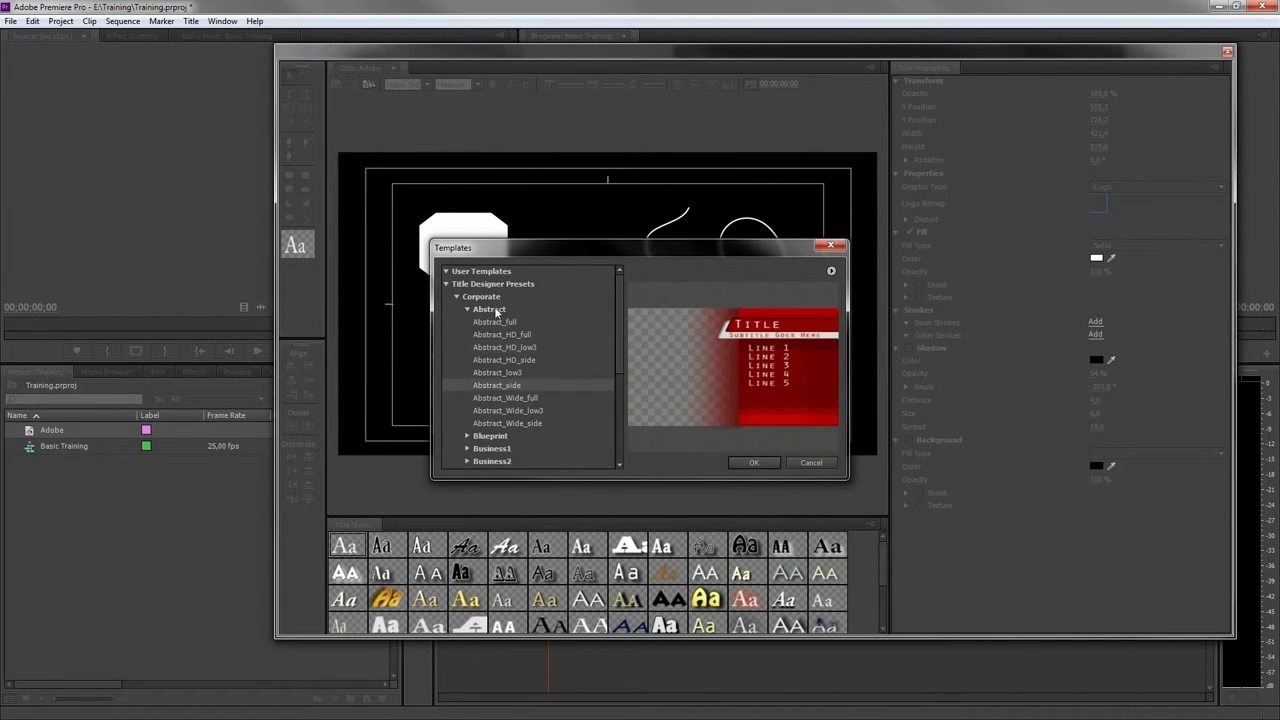
pyautogui.click(831, 271)
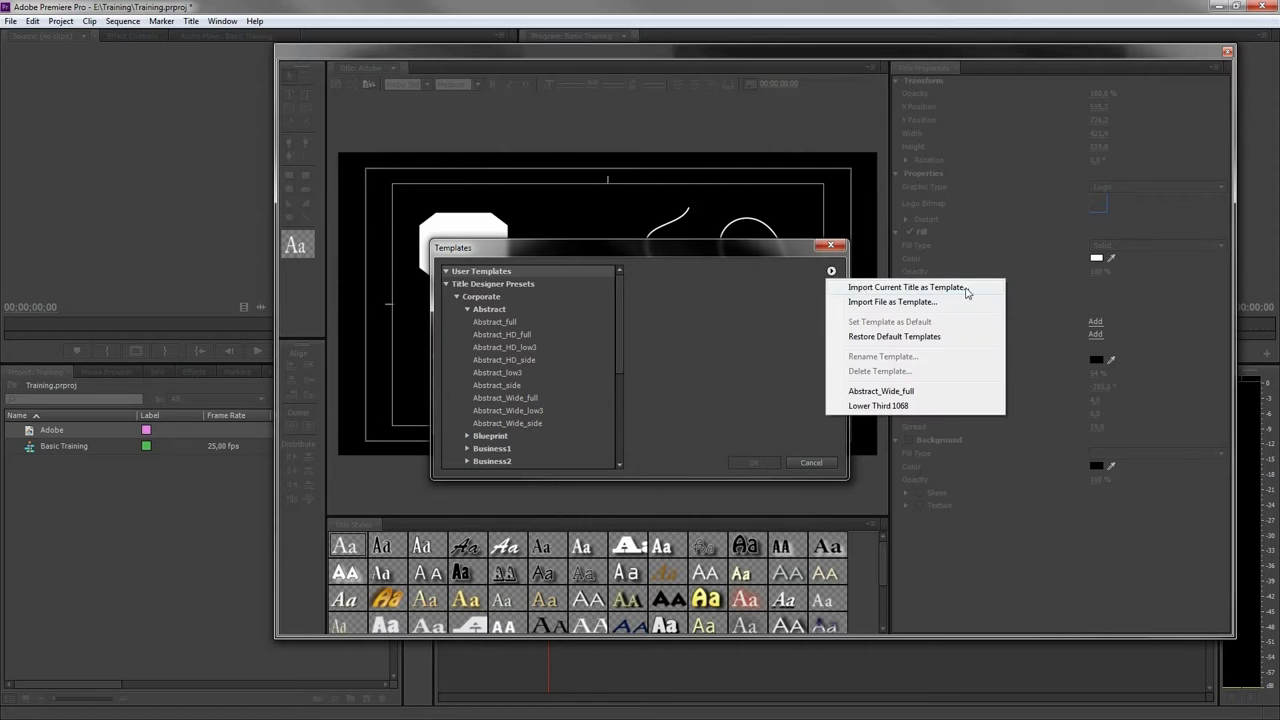
pyautogui.click(892, 287)
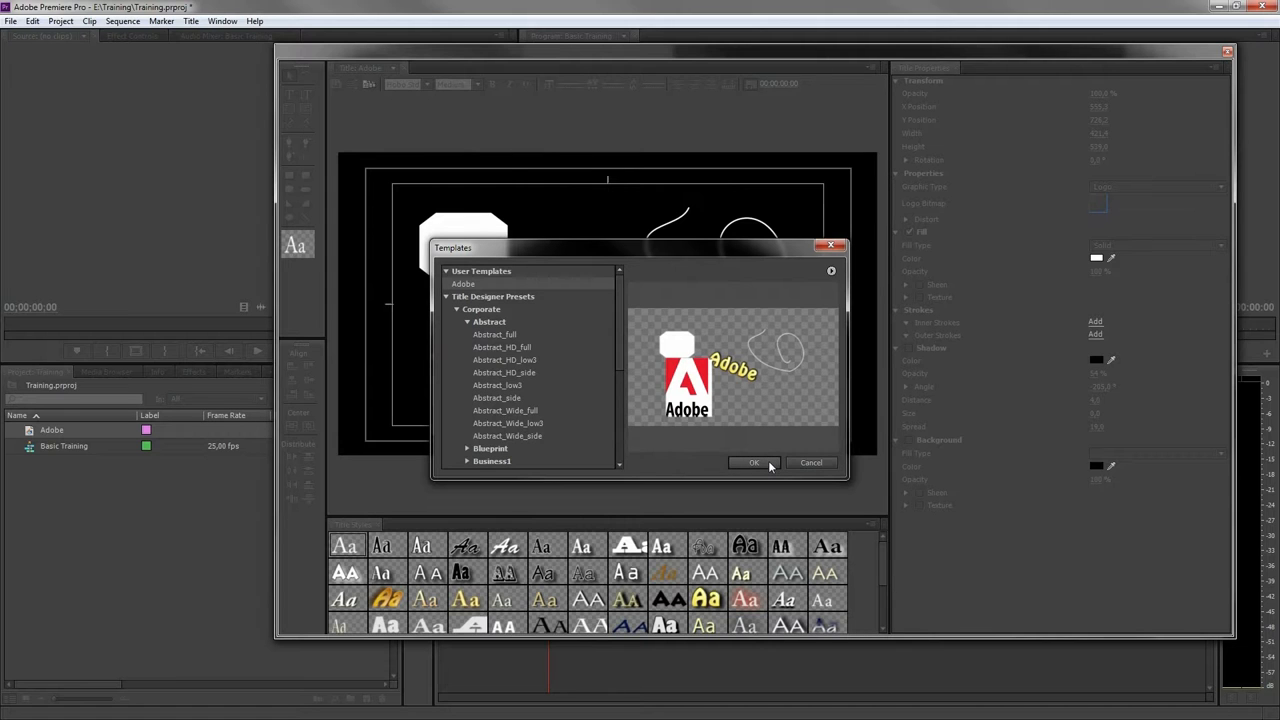
pyautogui.click(753, 463)
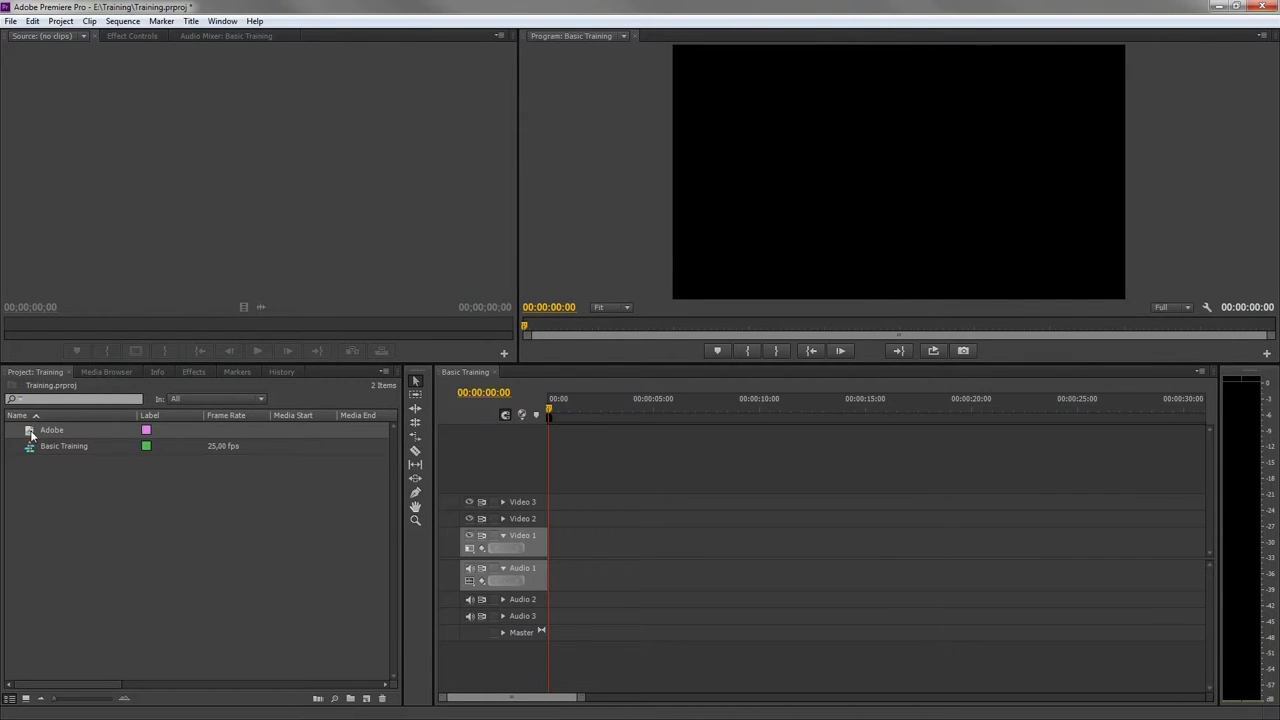
pyautogui.moveTo(35, 435)
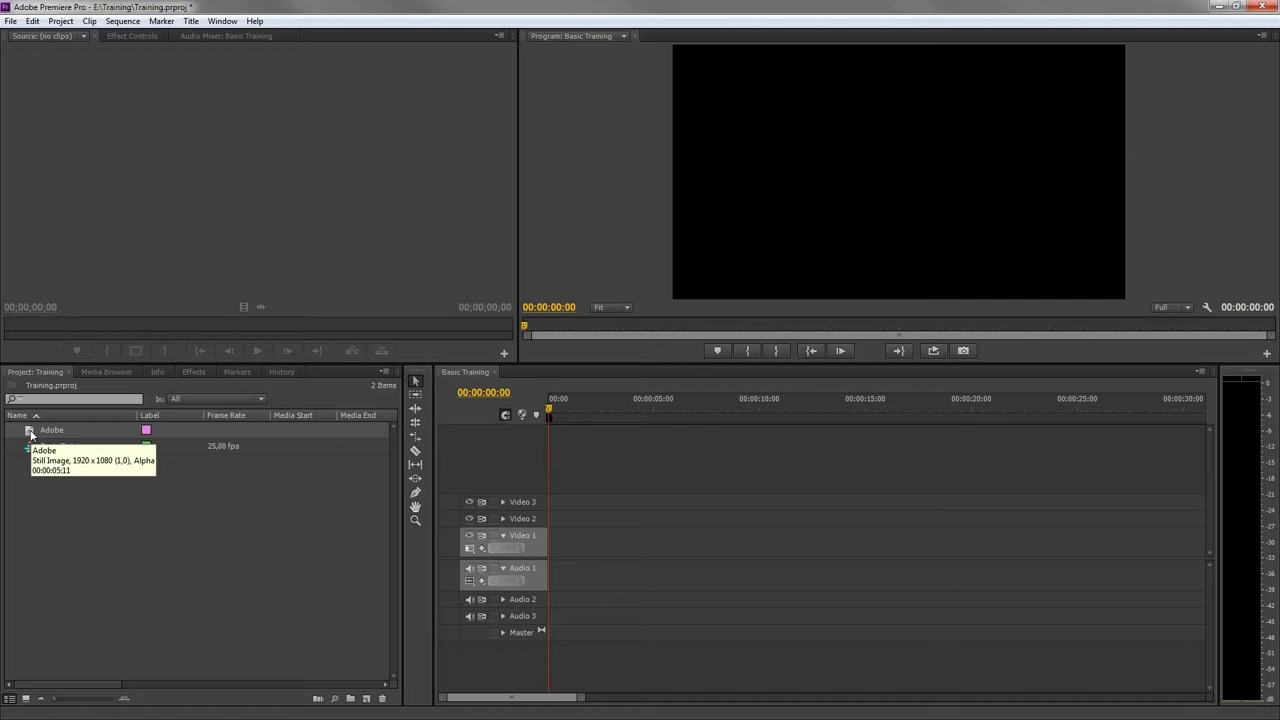
# Step: Drag the Adobe title onto Video 1 at 00:00 in the Basic Training sequence
pyautogui.moveTo(51, 430); pyautogui.dragTo(605, 543)
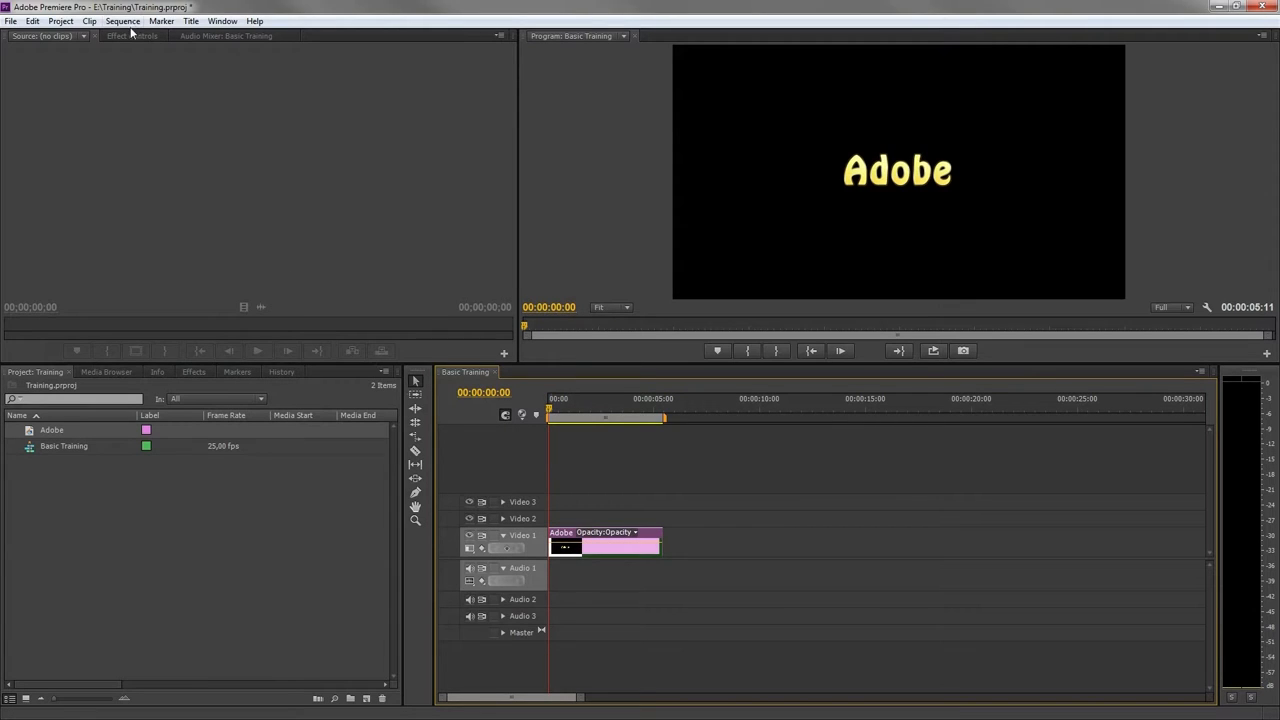
# Step: Show Effect Controls and reselect the Adobe clip to display its Motion and Opacity settings
pyautogui.click(130, 36)
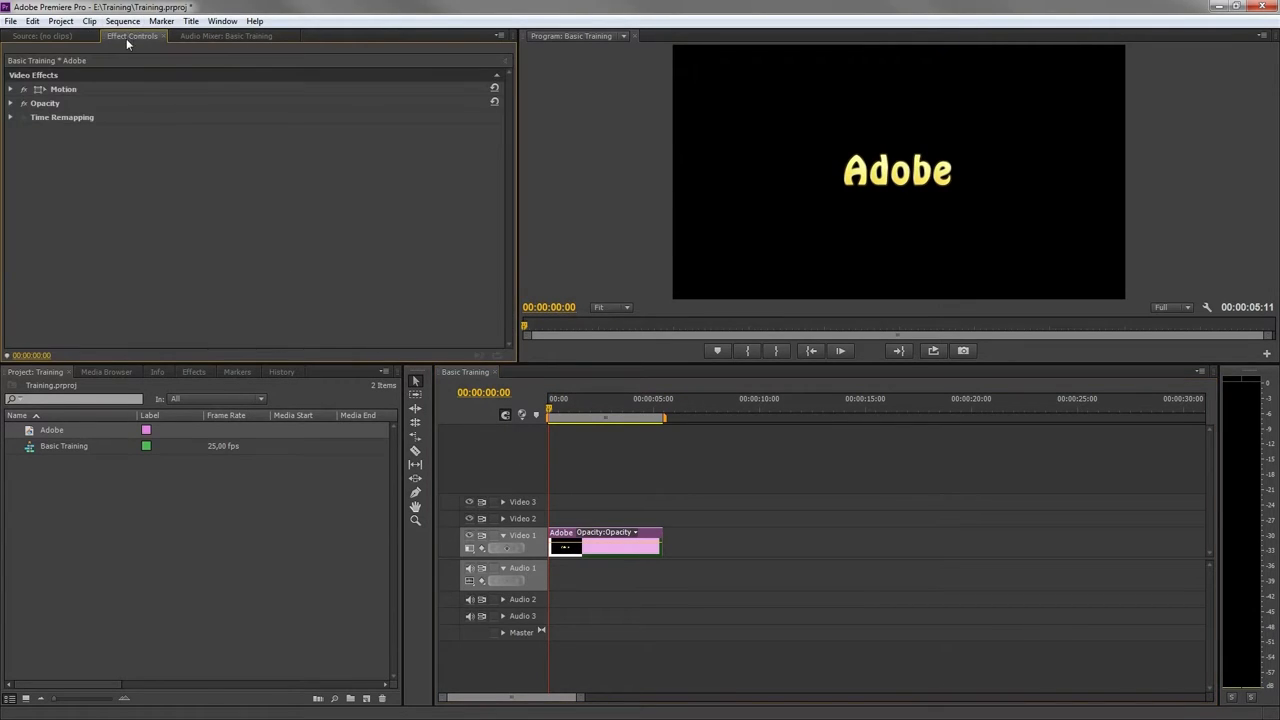
pyautogui.moveTo(389, 80)
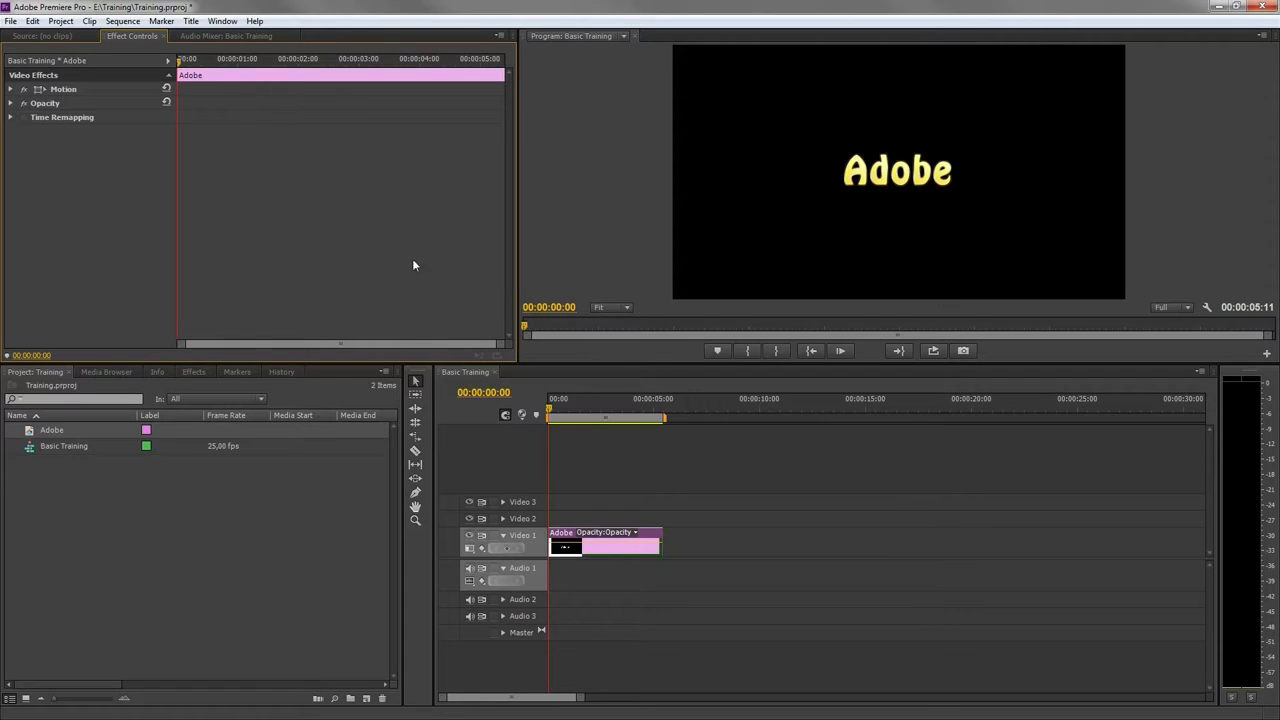
pyautogui.moveTo(240, 140)
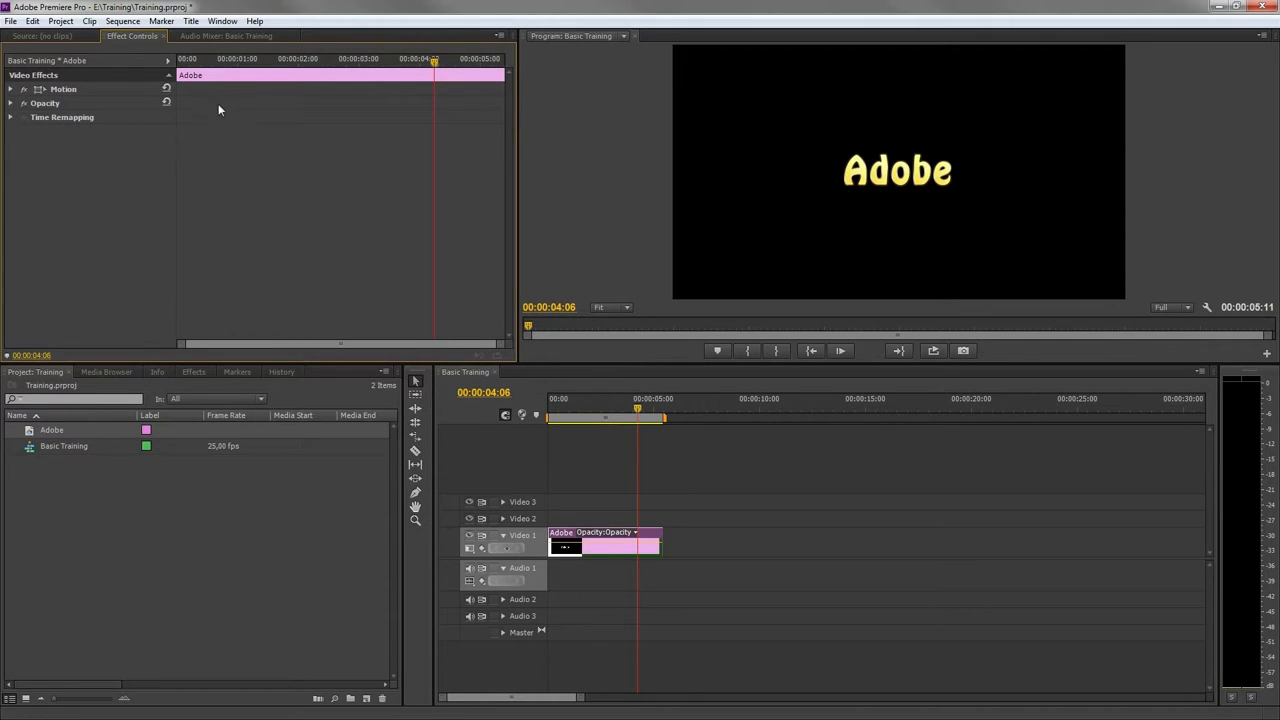
pyautogui.moveTo(214, 136)
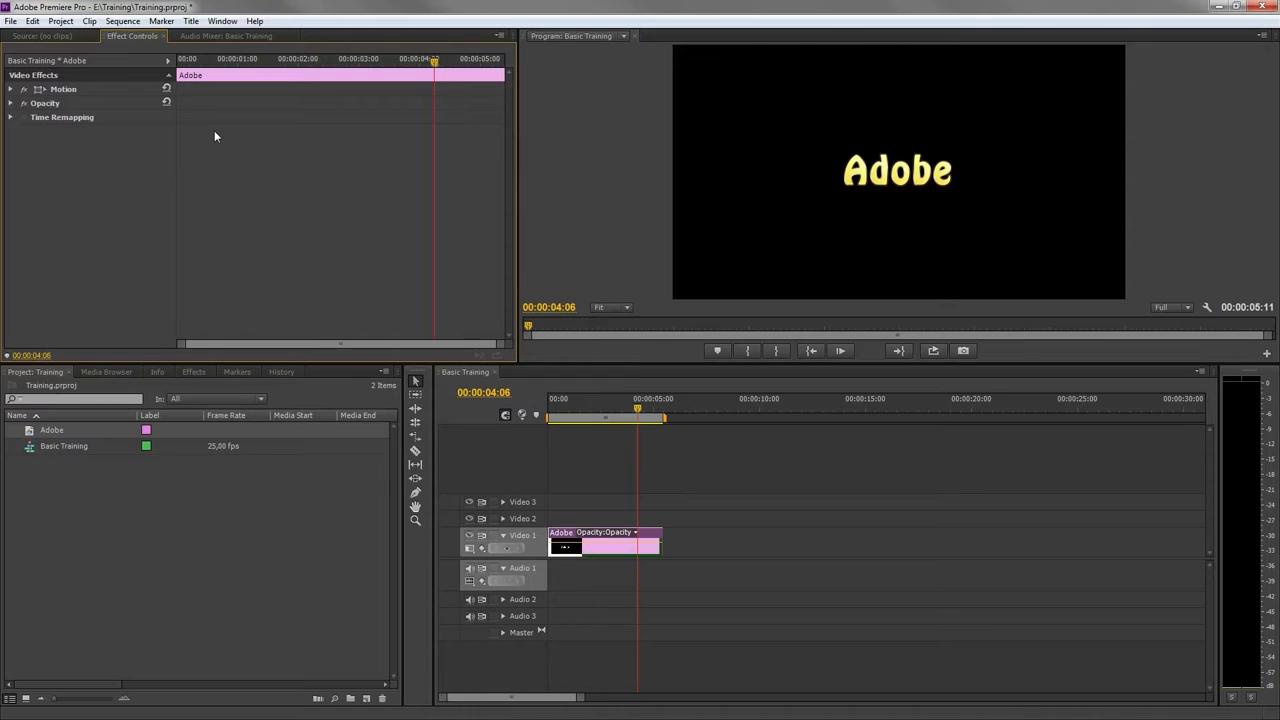
pyautogui.click(753, 473)
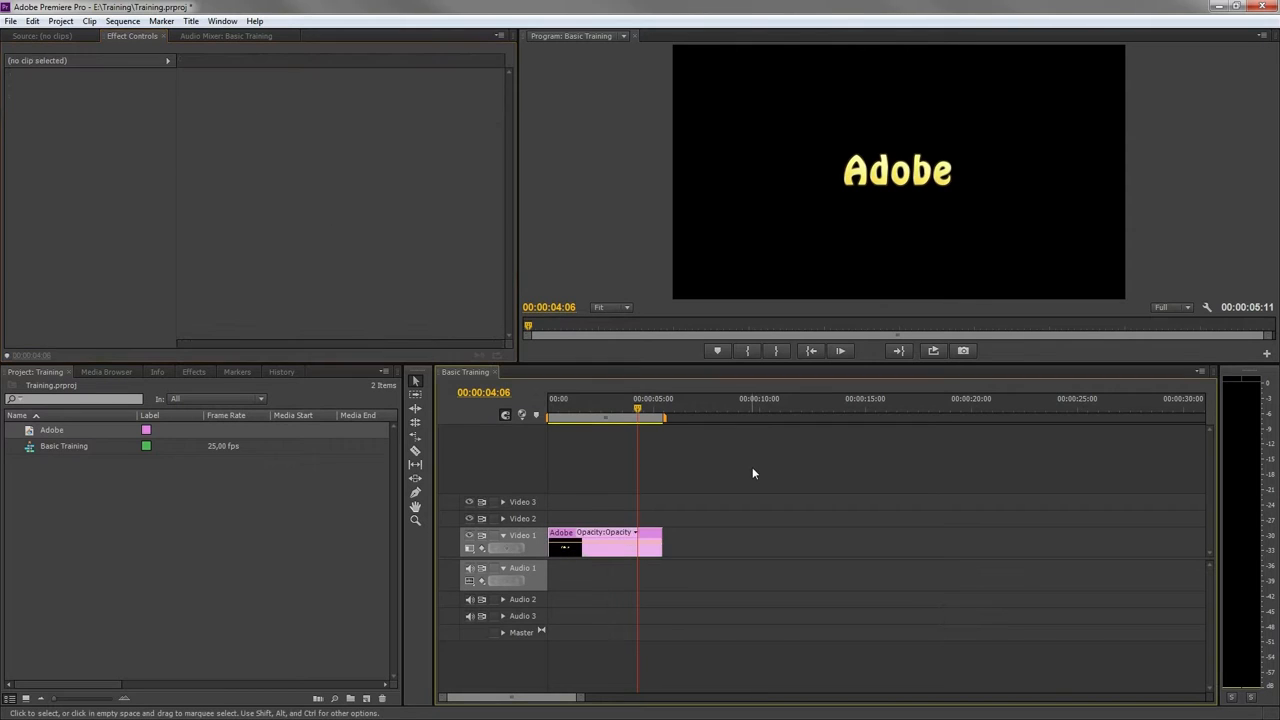
pyautogui.click(600, 407)
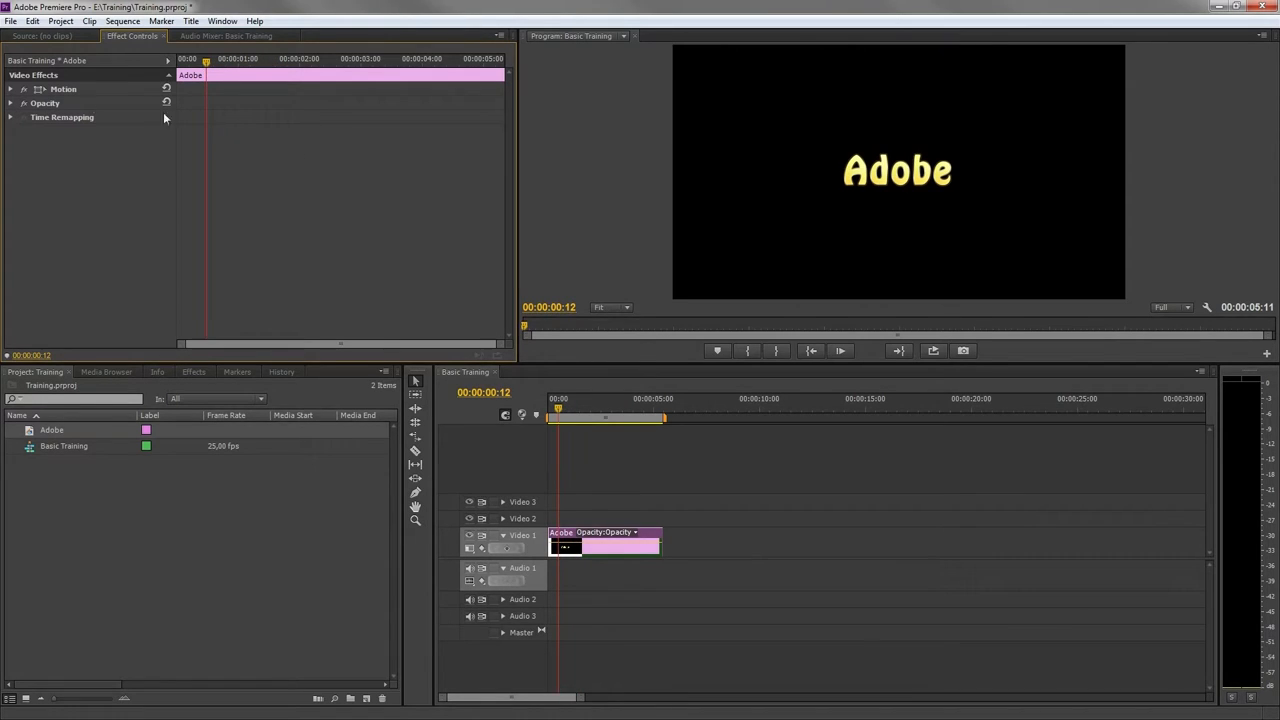
# Step: Expand Motion and set the Adobe clip's Scale to 50
pyautogui.click(17, 89)
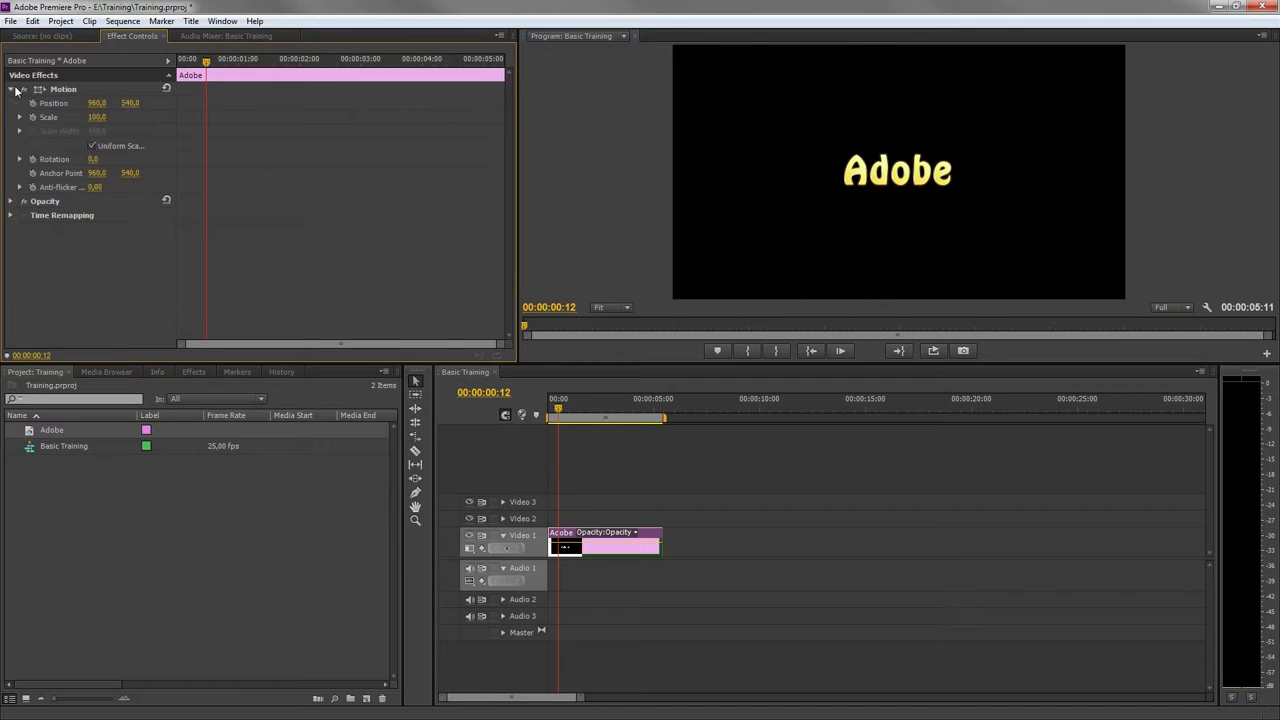
pyautogui.click(60, 90)
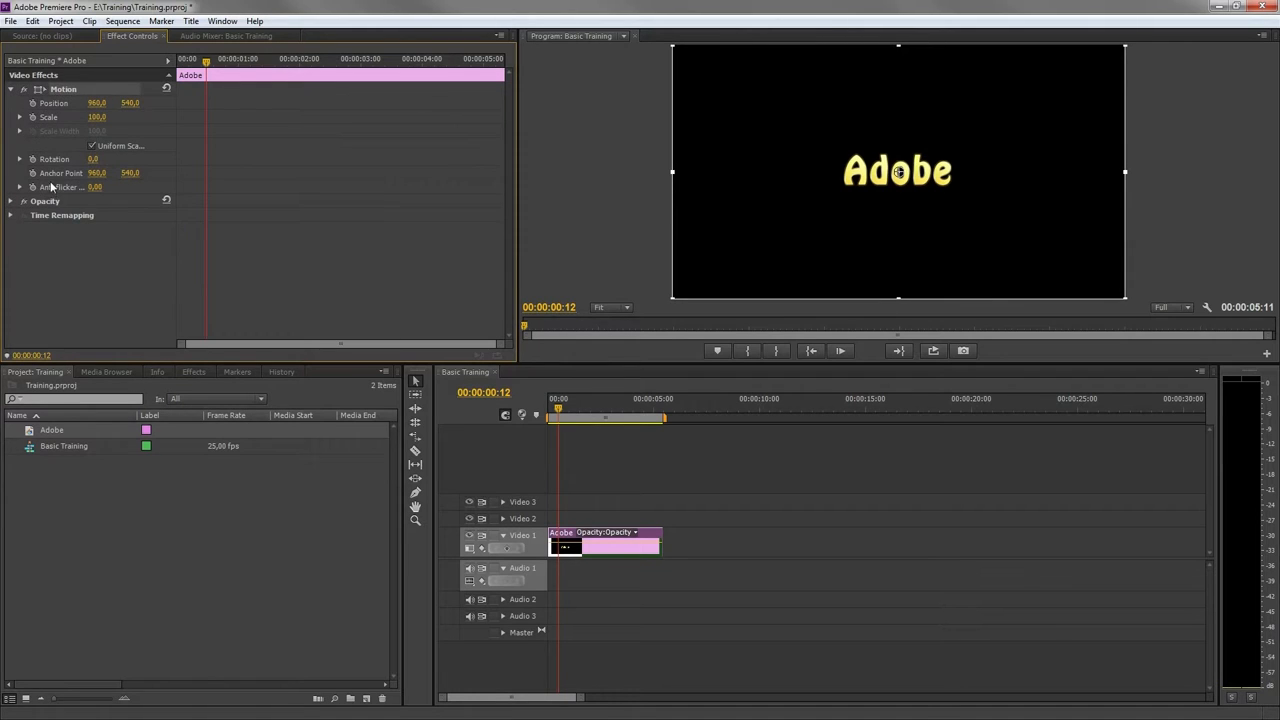
pyautogui.moveTo(62, 139)
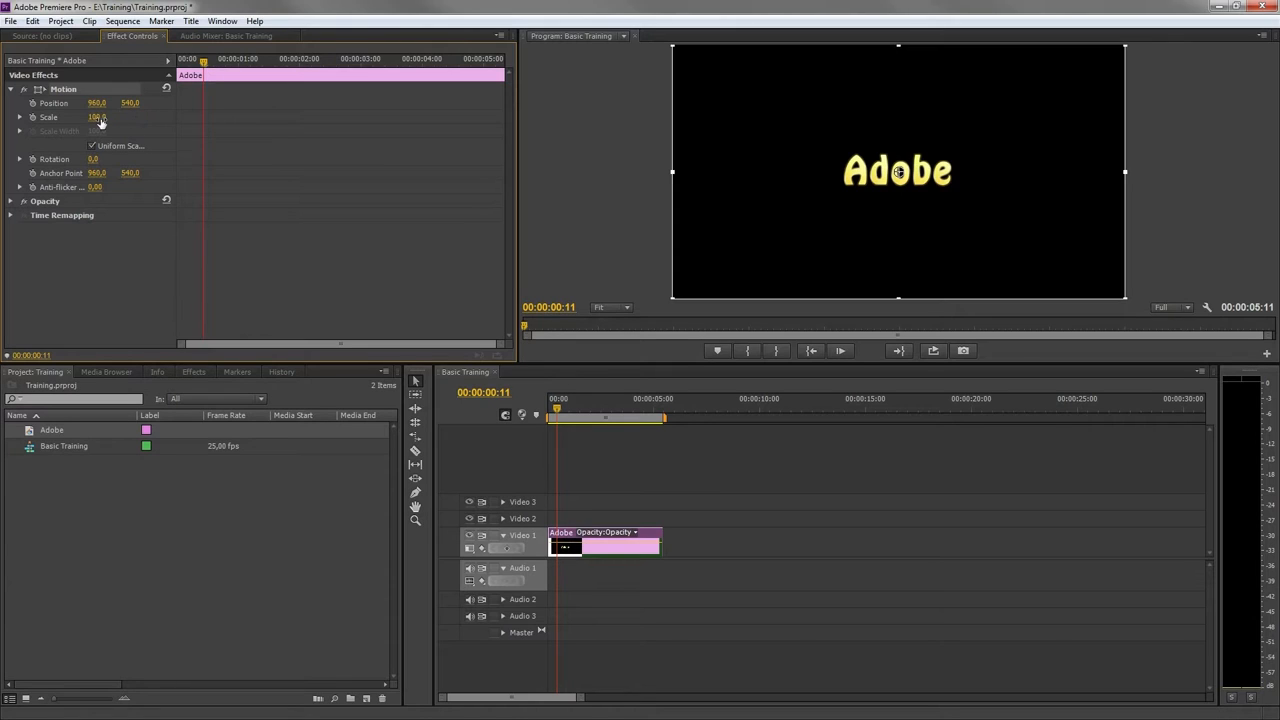
pyautogui.doubleClick(100, 117)
pyautogui.write('50')
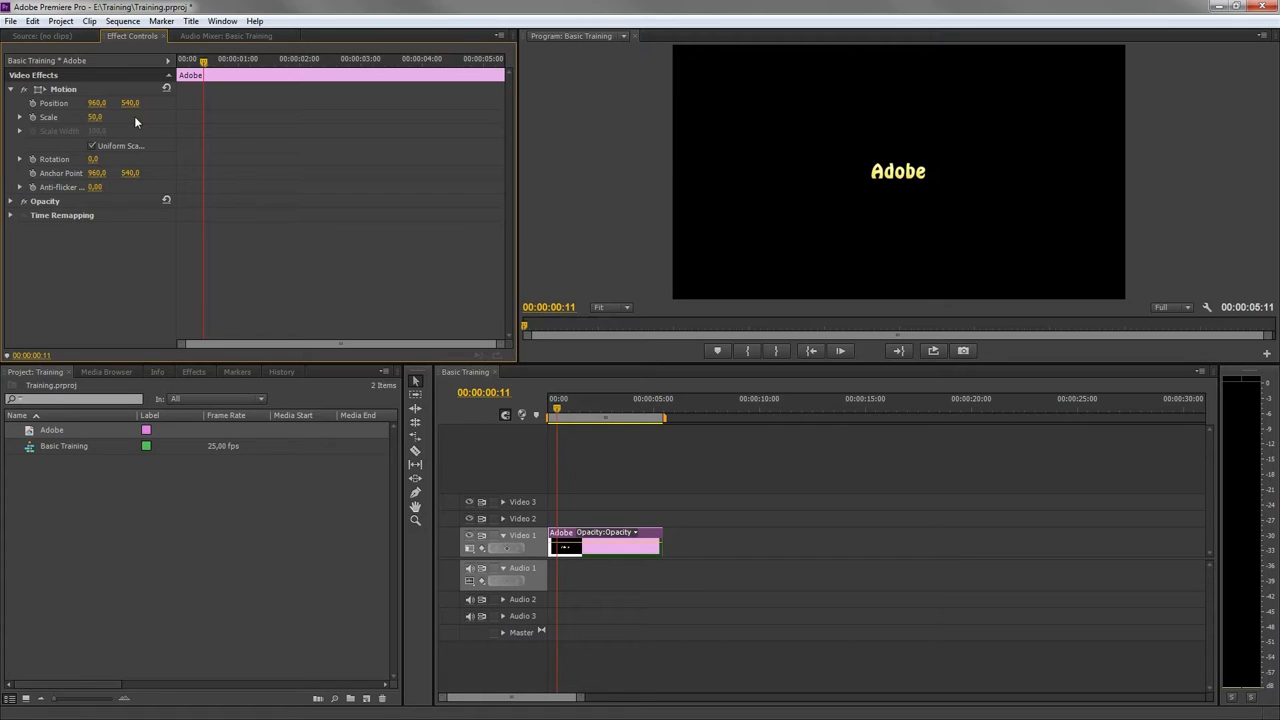
pyautogui.moveTo(33, 120)
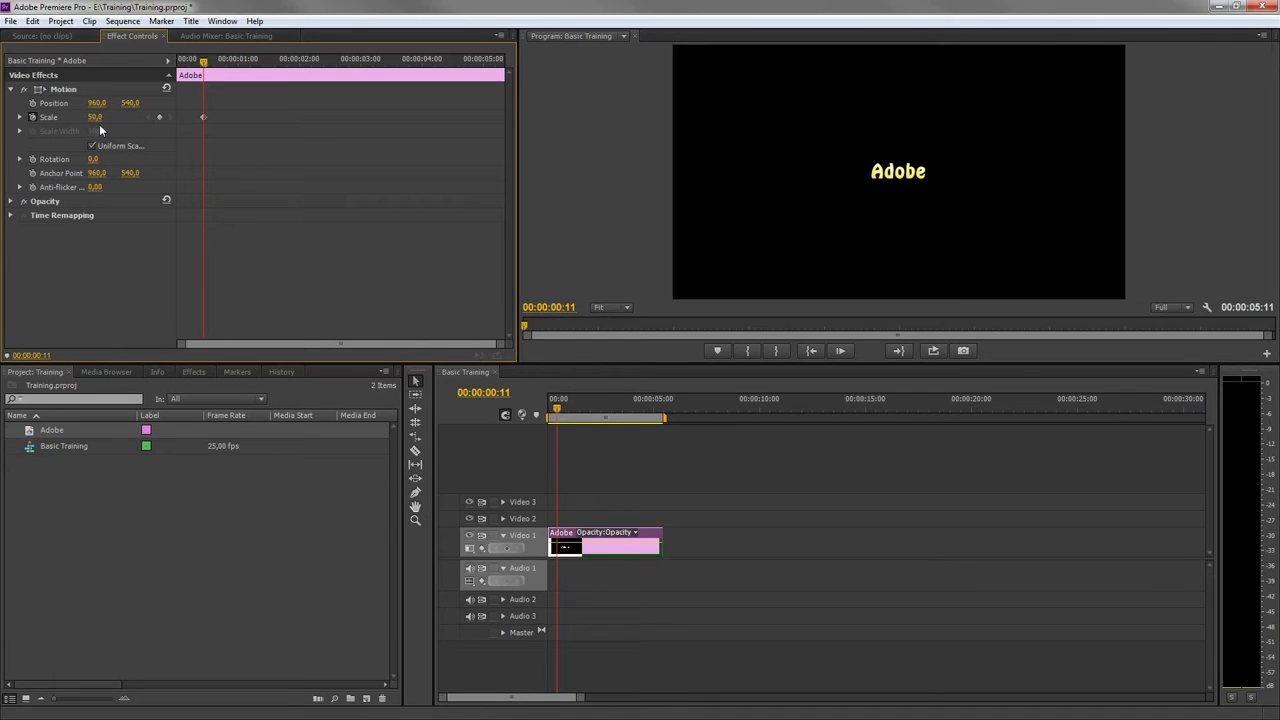
pyautogui.moveTo(222, 110)
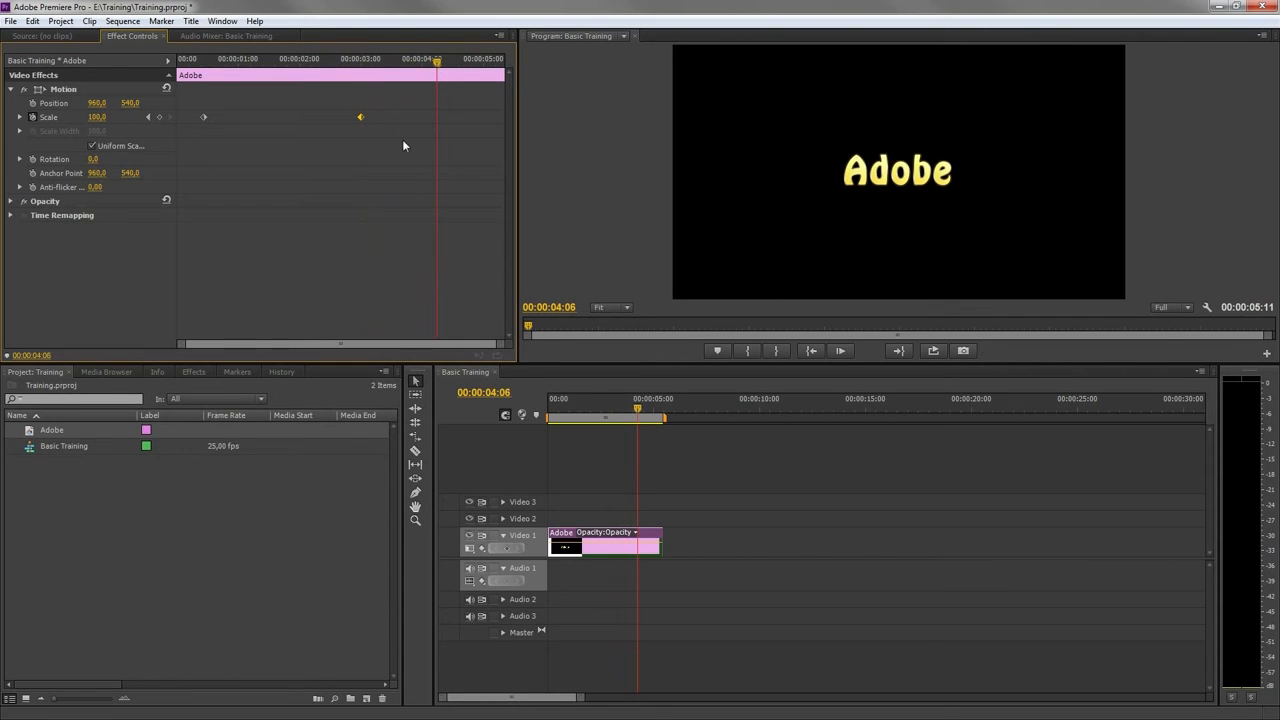
pyautogui.moveTo(159, 117)
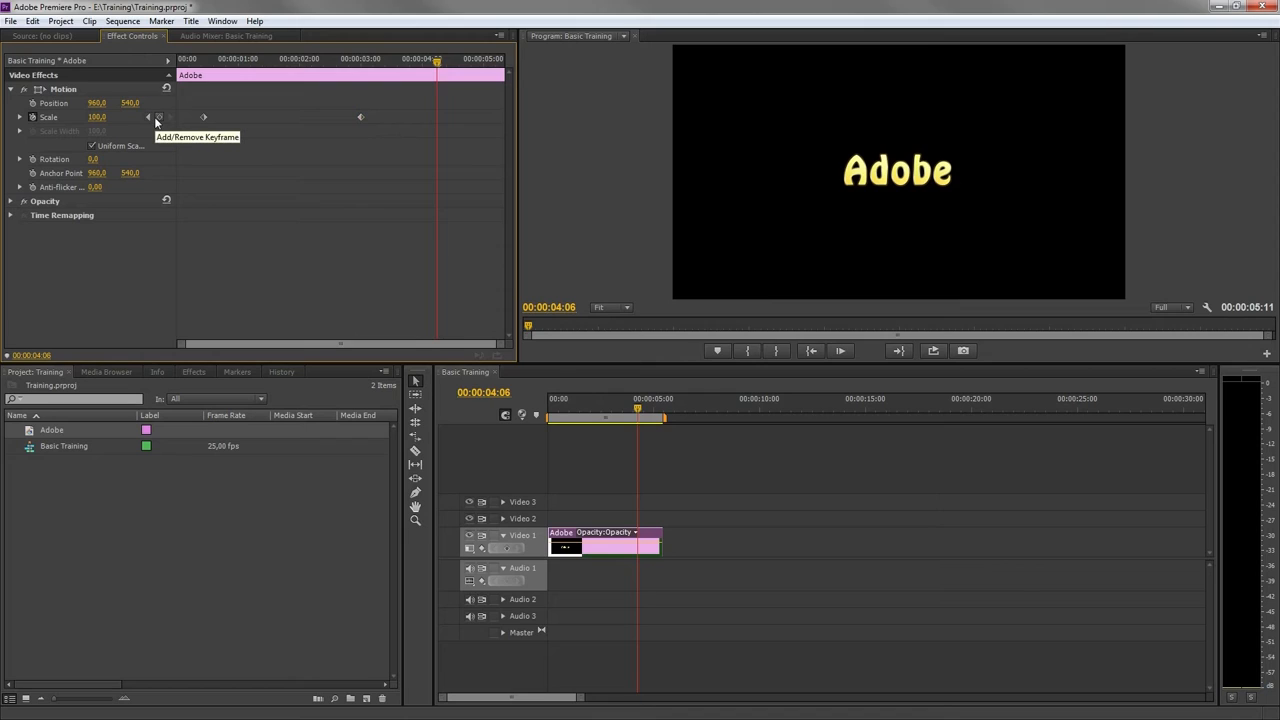
# Step: Add a Scale keyframe at 100 near four seconds
pyautogui.click(159, 117)
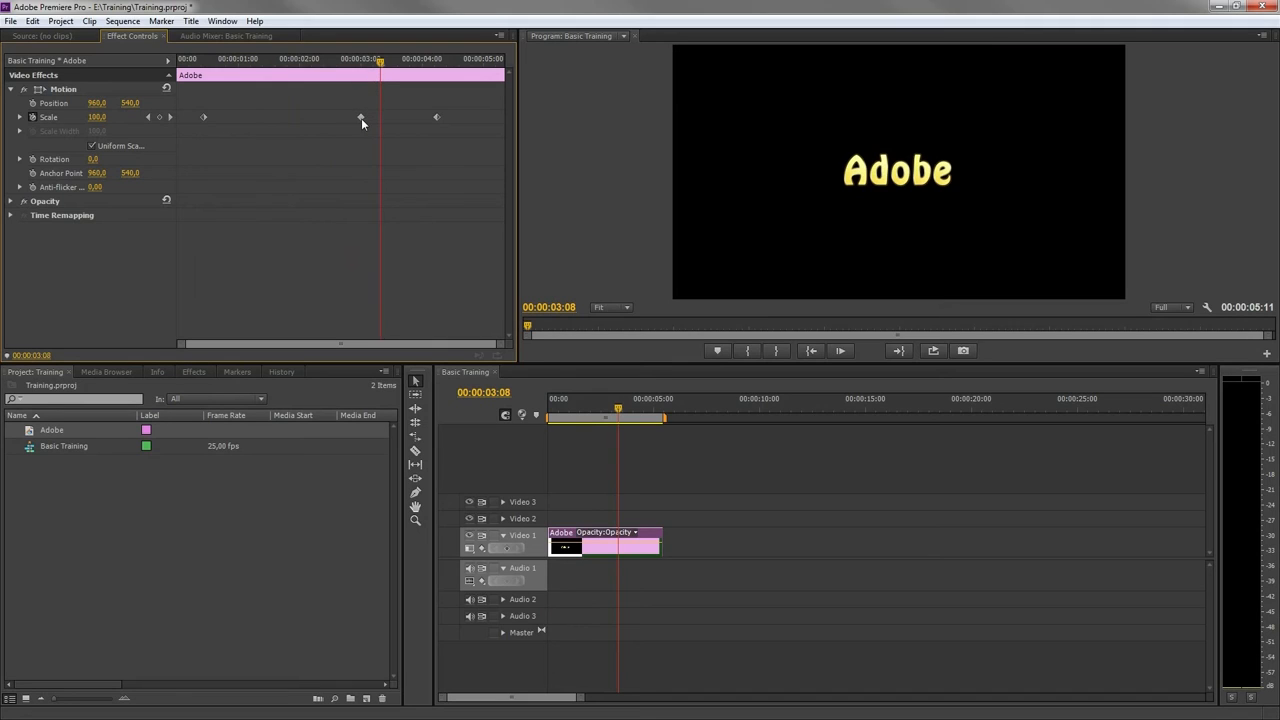
pyautogui.moveTo(362, 120)
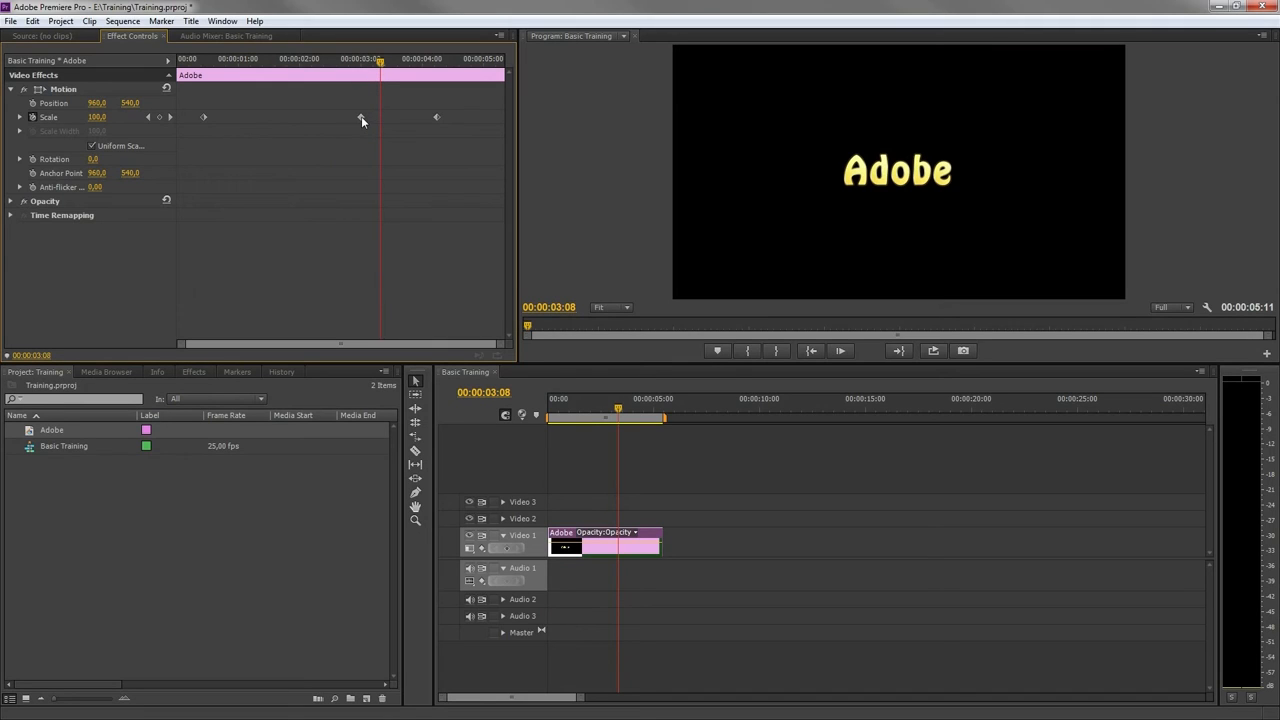